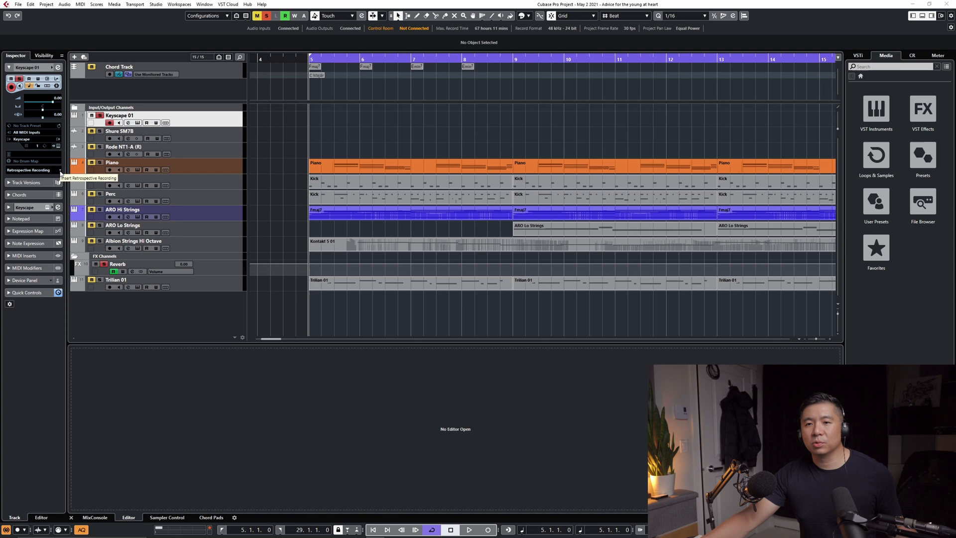
Step: Insert the retrospective buffer as a linear recording on Keyscape 01 at bar 5
click(27, 169)
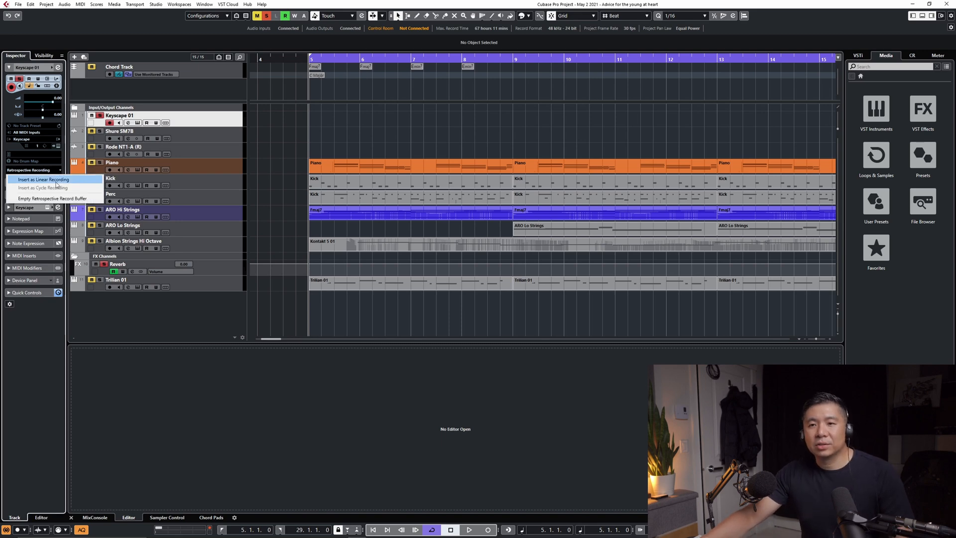
mouse_move(55, 198)
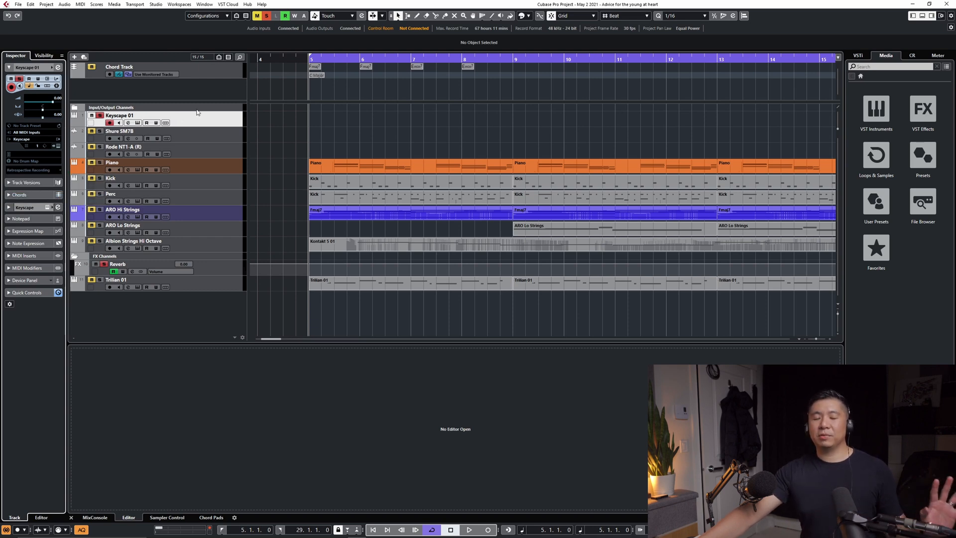
mouse_move(187, 125)
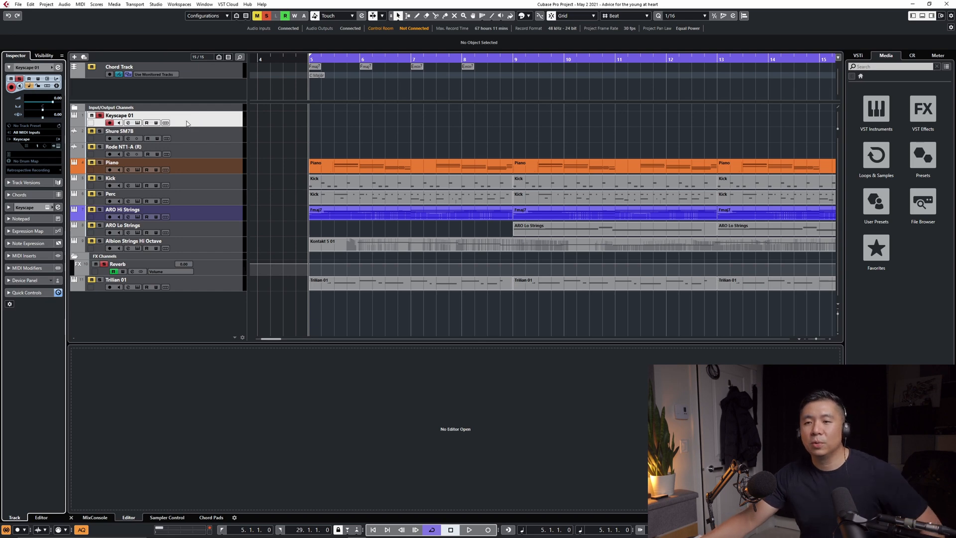
mouse_move(192, 126)
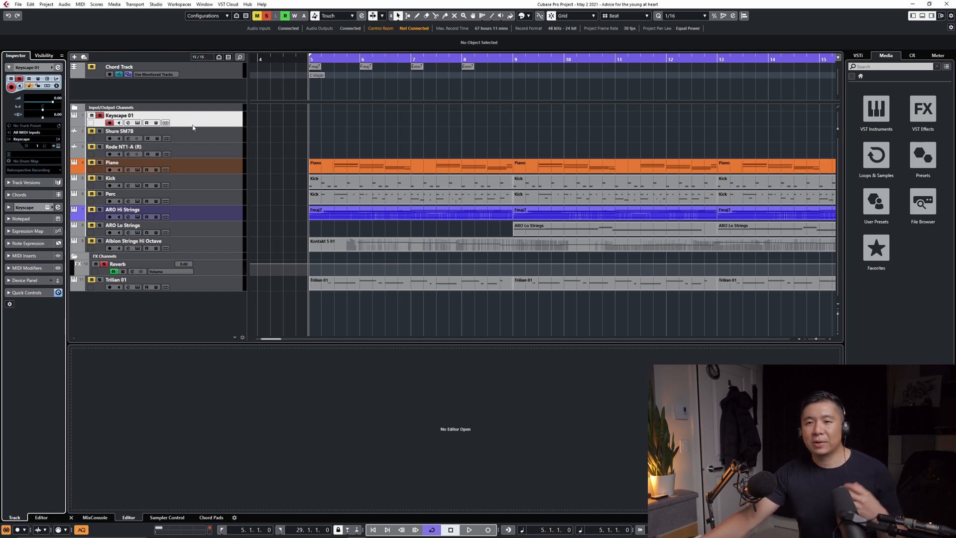
mouse_move(226, 124)
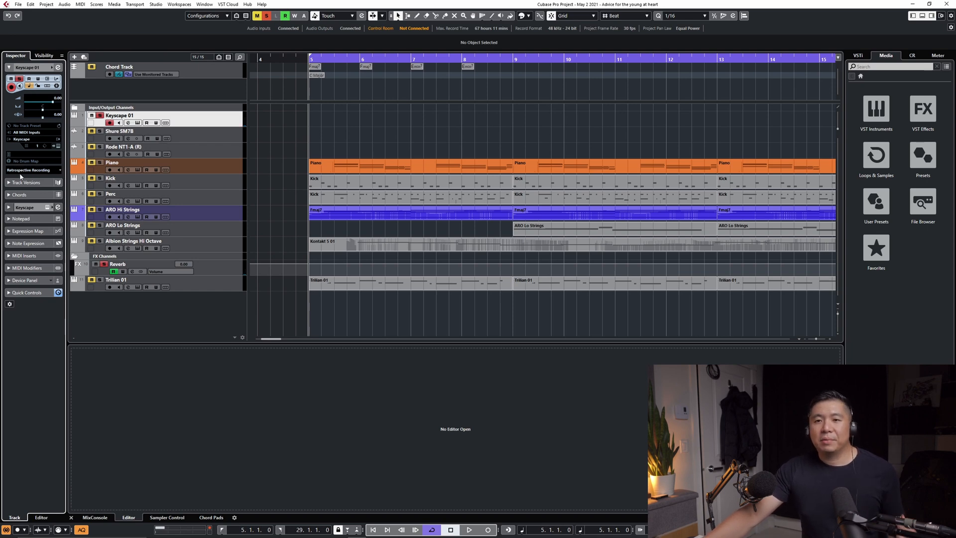
mouse_move(31, 169)
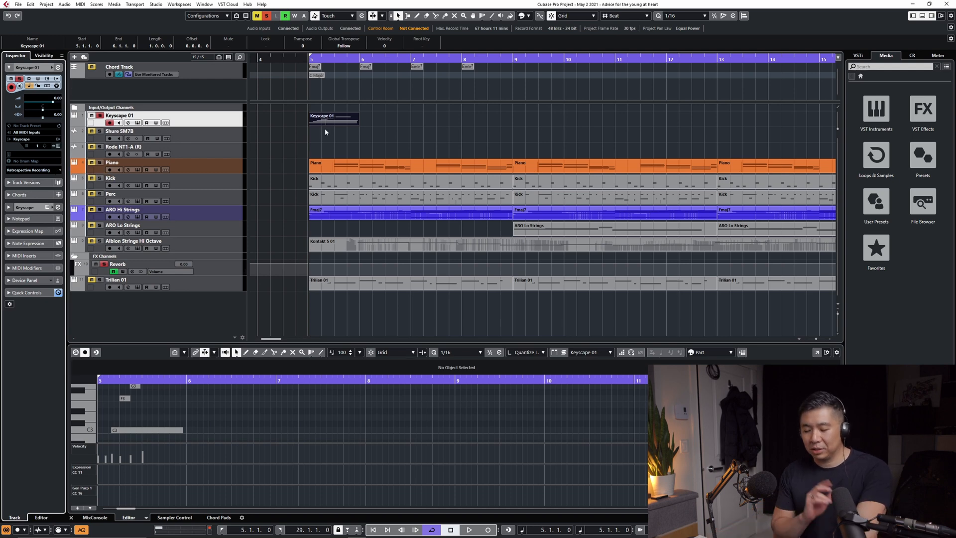
Step: Play back the captured Keyscape part, then undo its insertion and close the lower editor
click(469, 529)
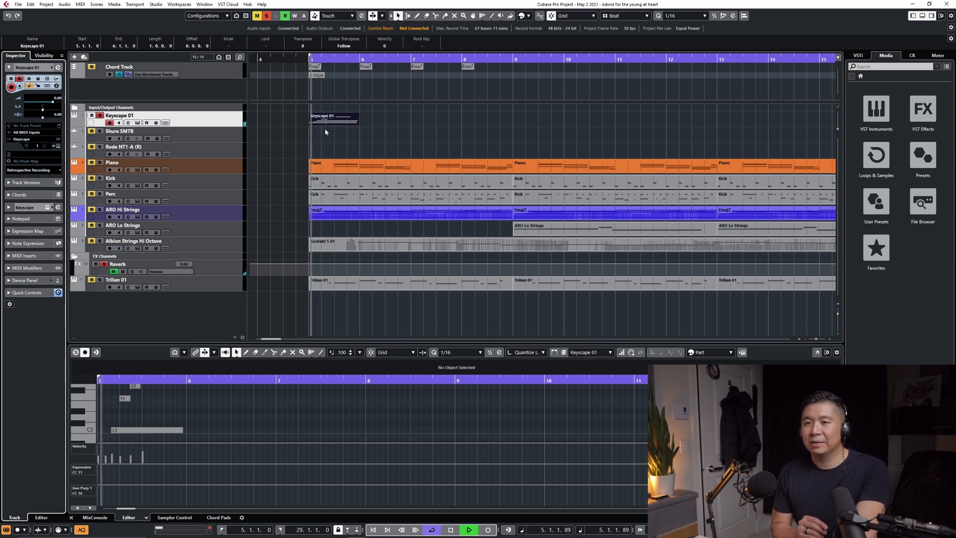
click(449, 528)
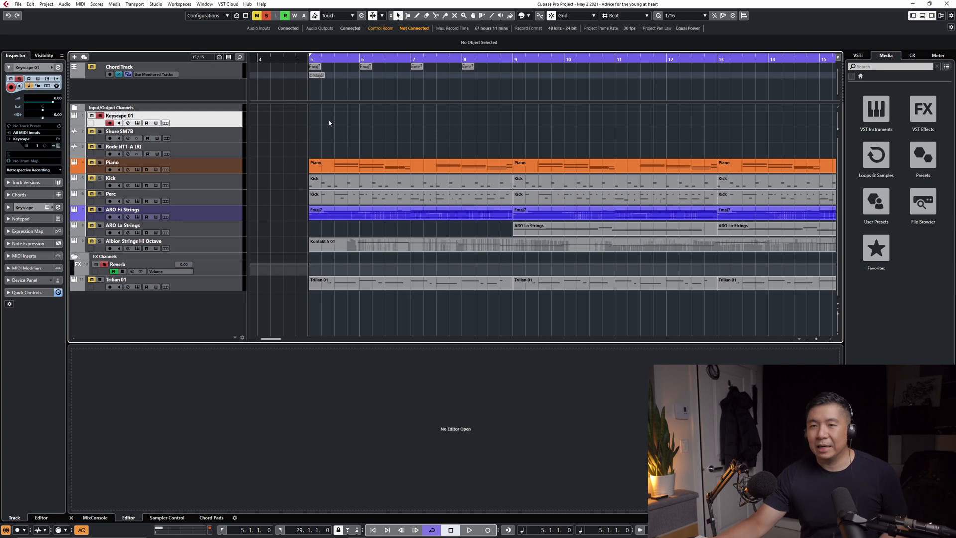
click(487, 529)
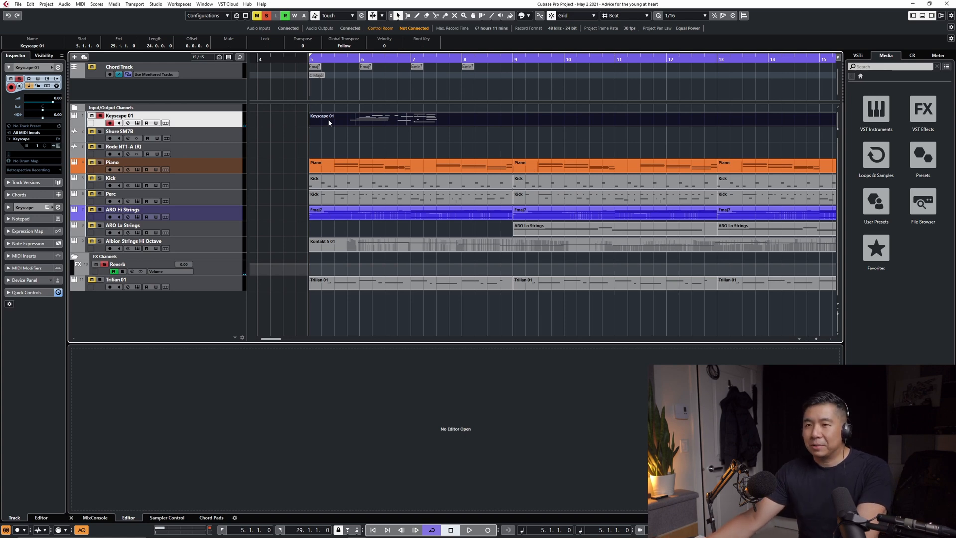
click(330, 124)
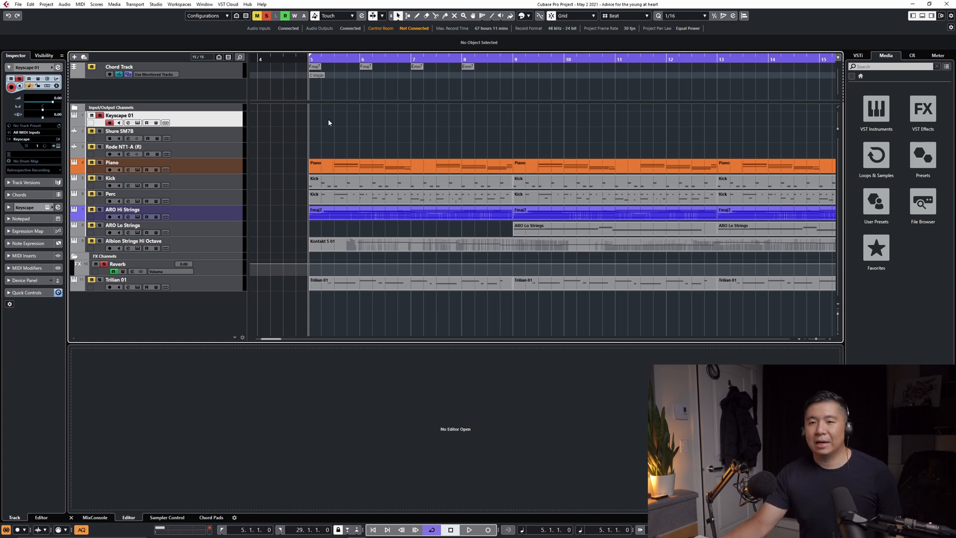
click(487, 529)
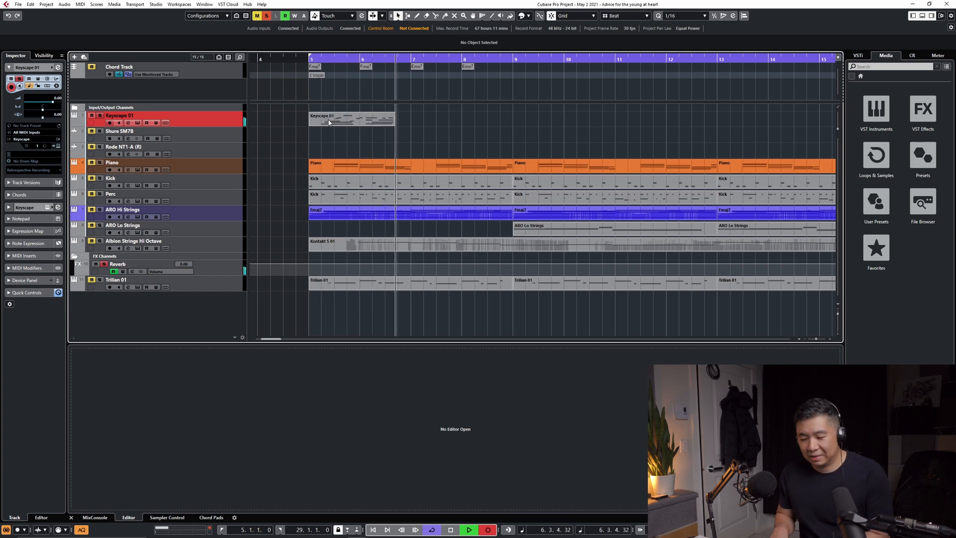
click(350, 120)
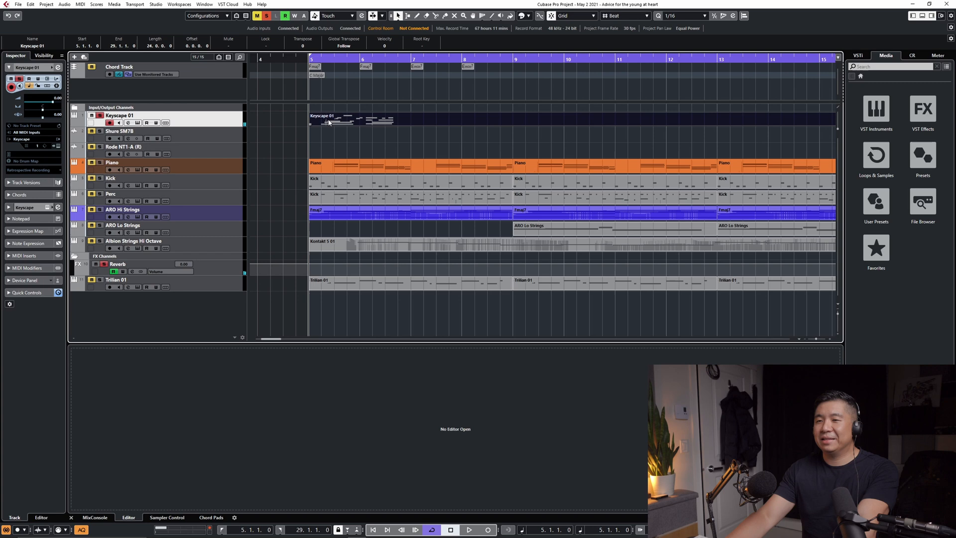
mouse_move(342, 125)
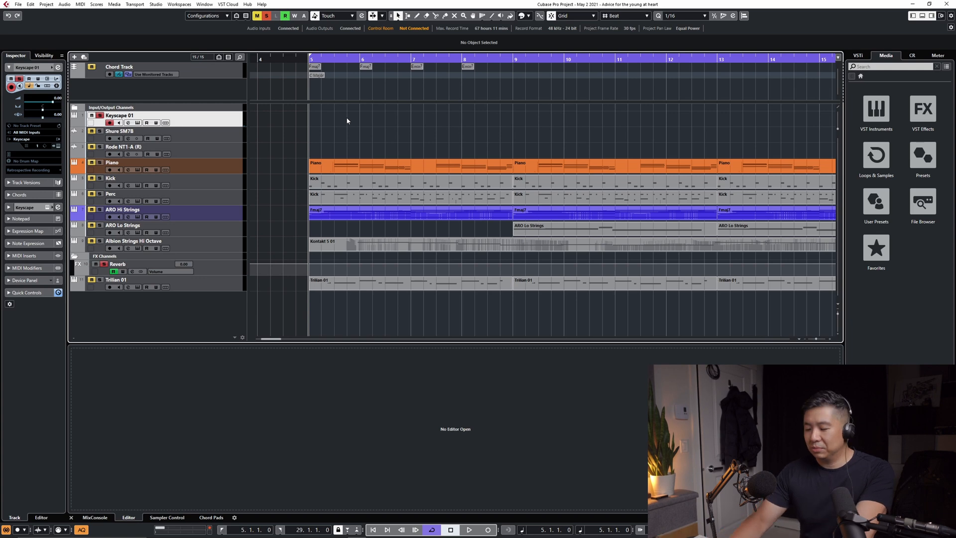
click(487, 528)
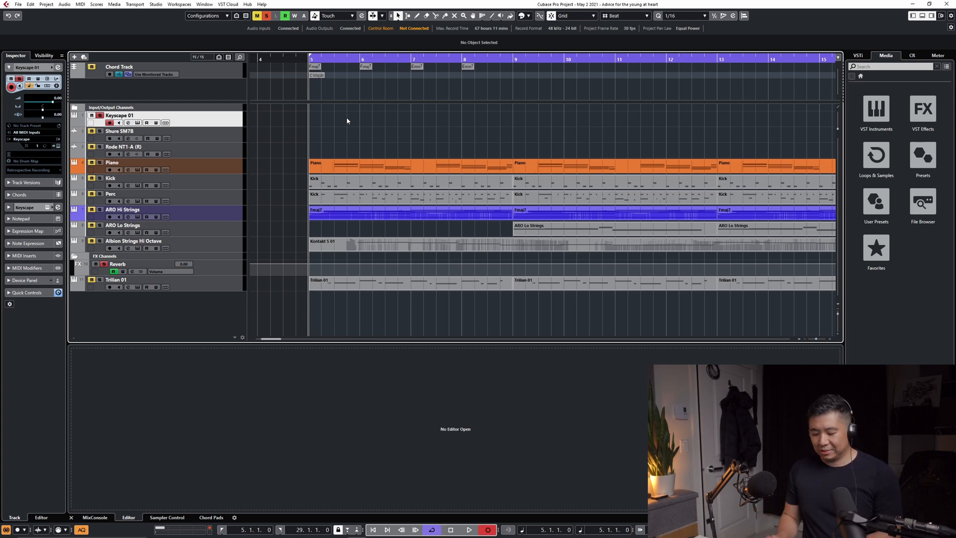
click(469, 529)
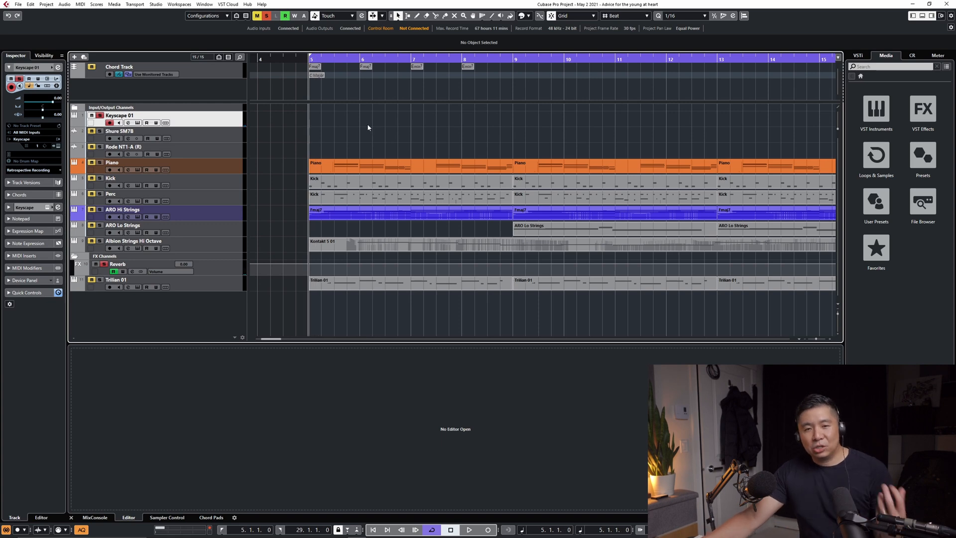
mouse_move(190, 123)
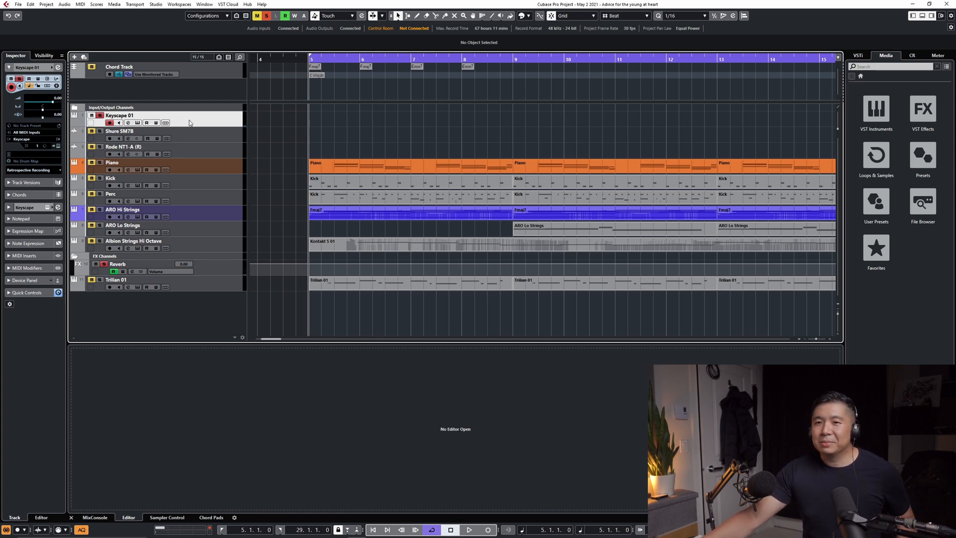
mouse_move(197, 118)
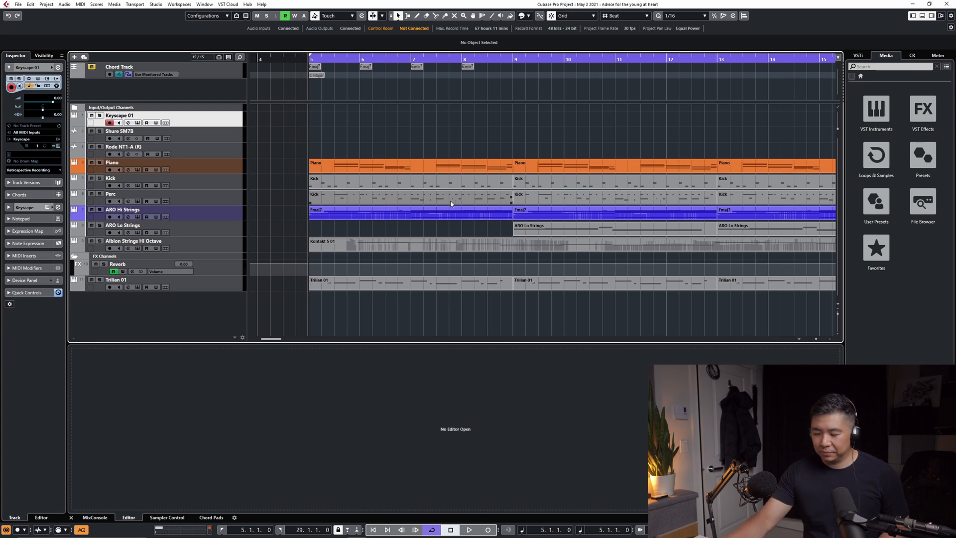
Step: Play along from the left locator, then capture the played notes as a new part via the R command
key(Enter)
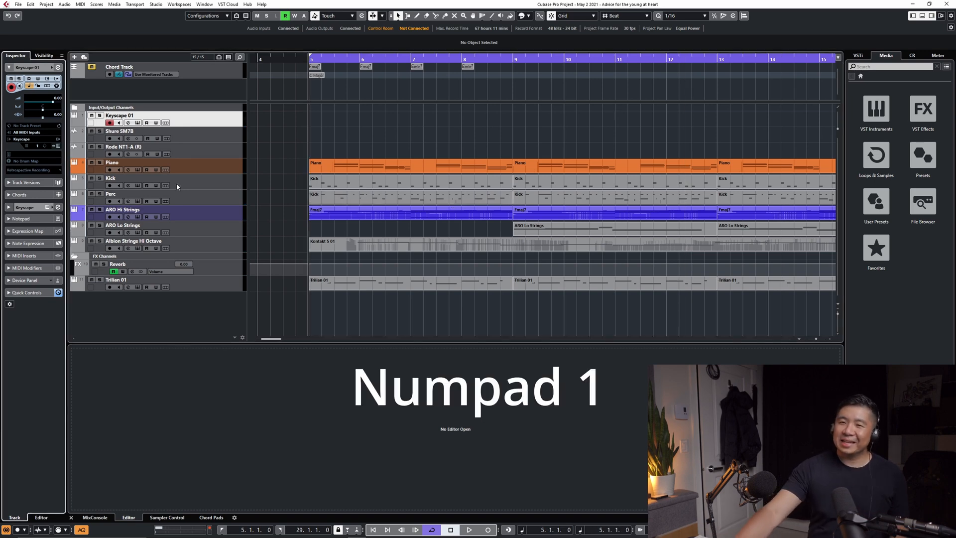
key(enter)
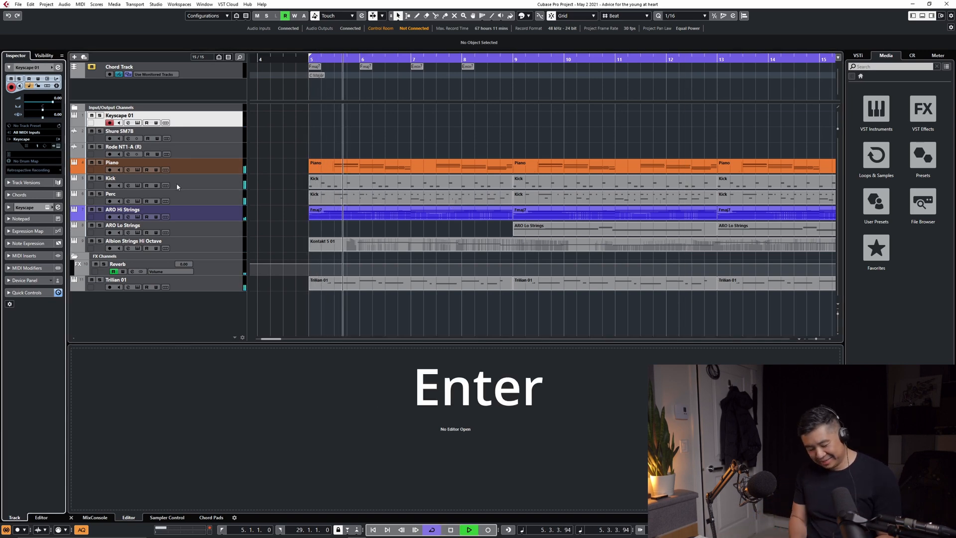
key(enter)
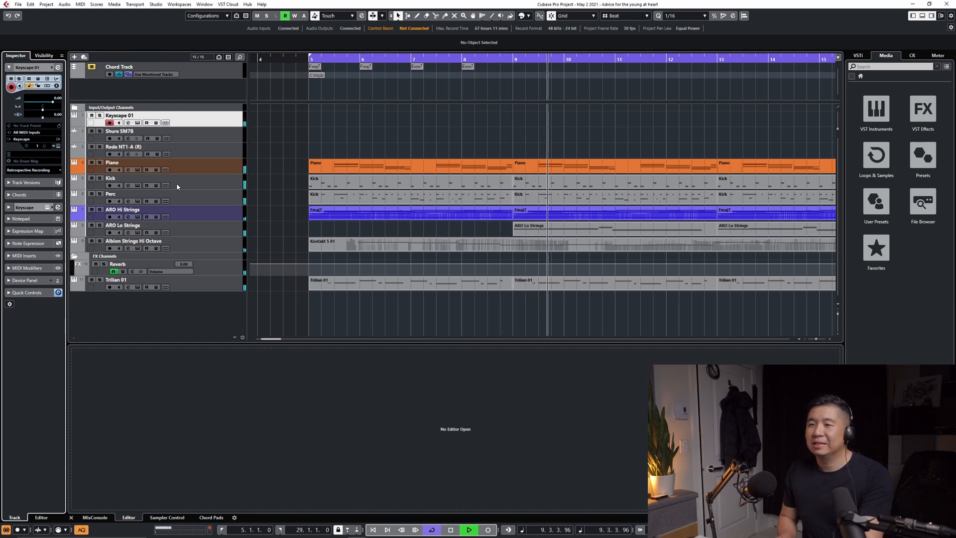
key(space)
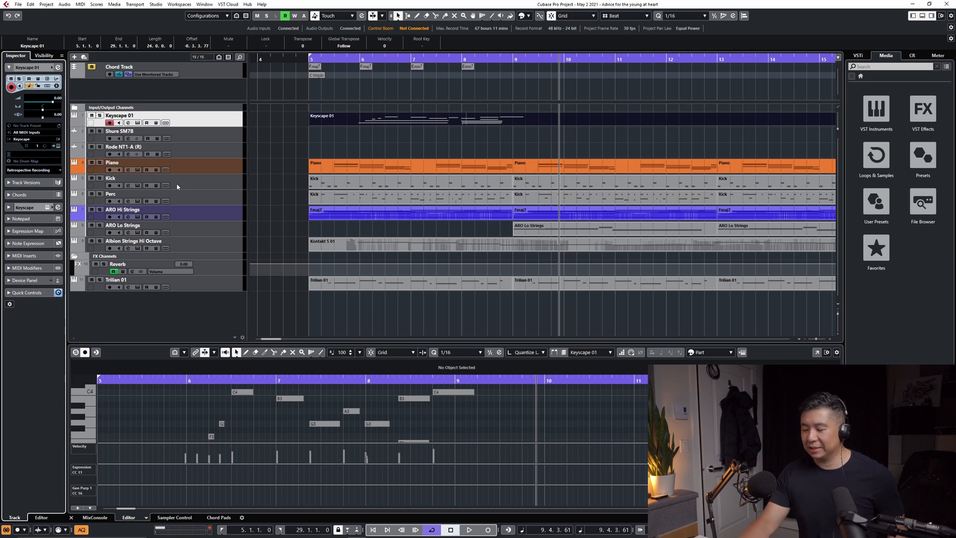
click(469, 528)
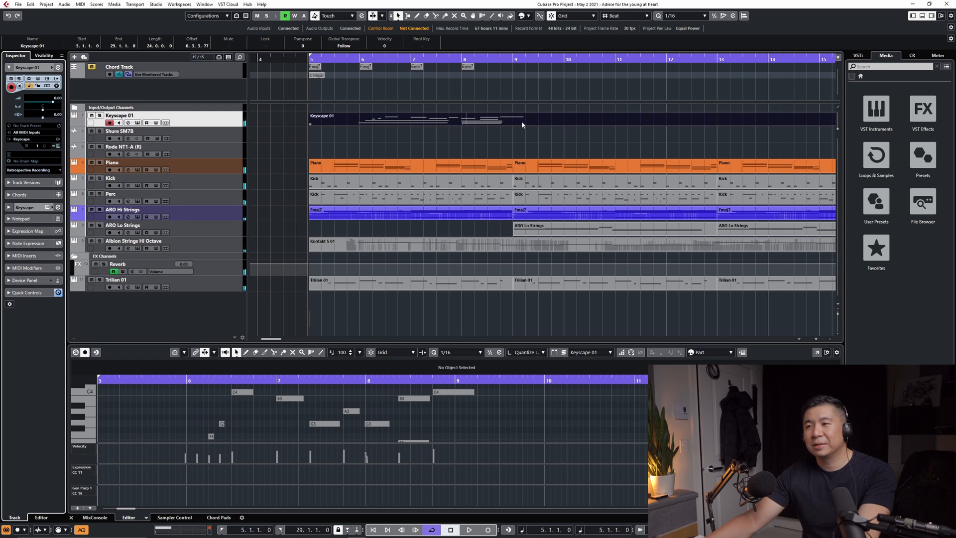
mouse_move(477, 400)
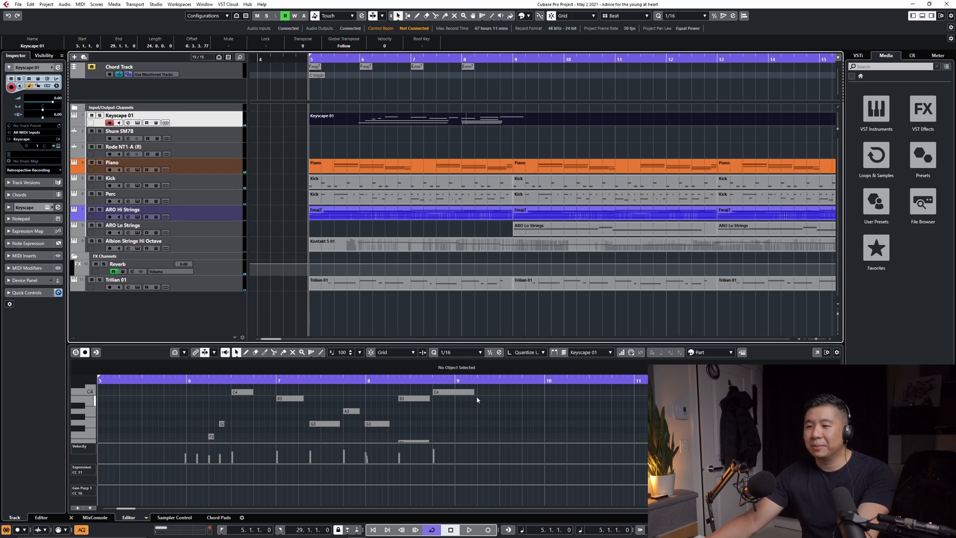
click(451, 393)
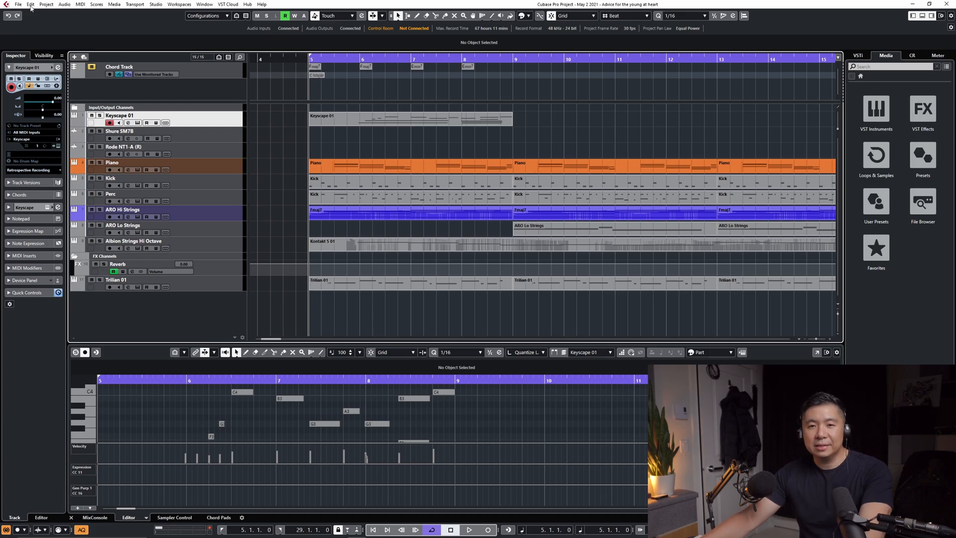
Step: Bring up Key Commands from the Edit menu and filter the list with 'retrospective'
click(29, 4)
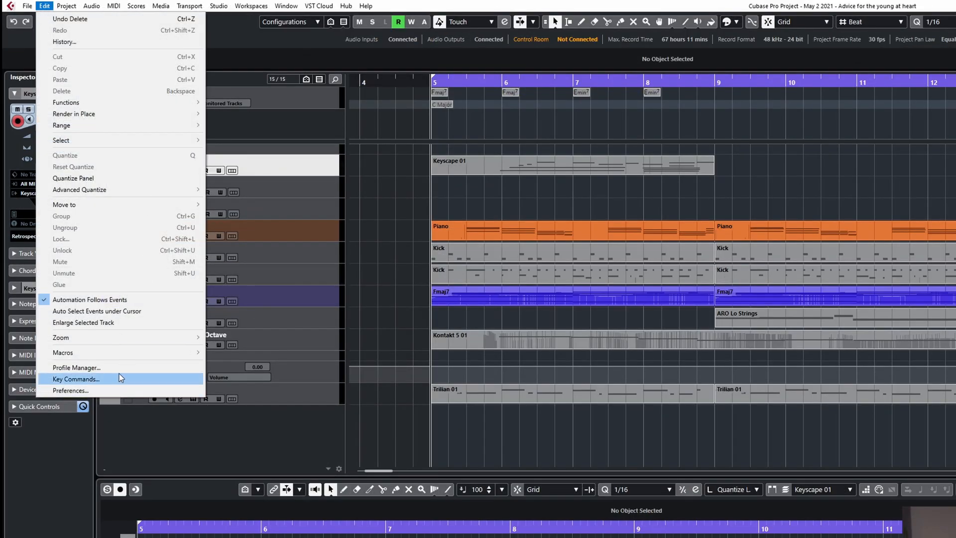
click(76, 378)
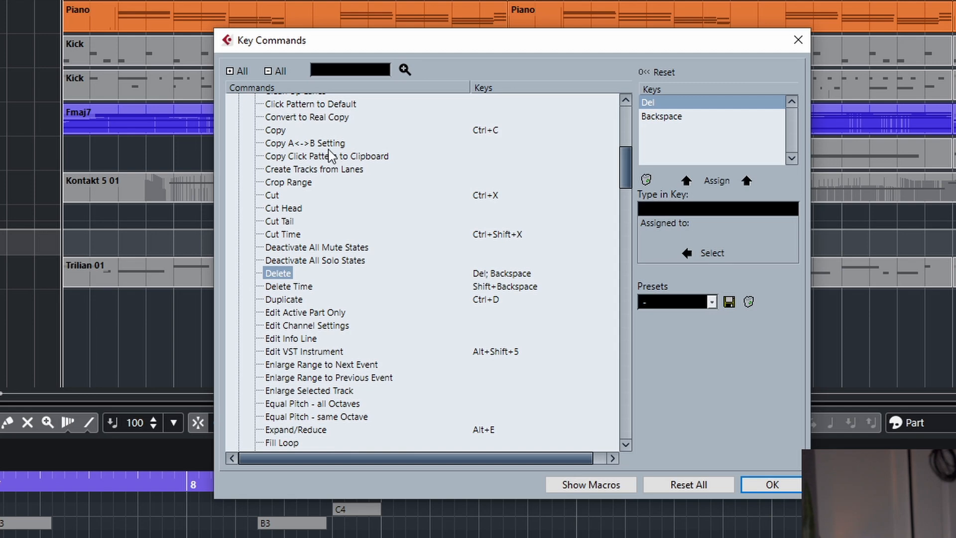
mouse_move(446, 239)
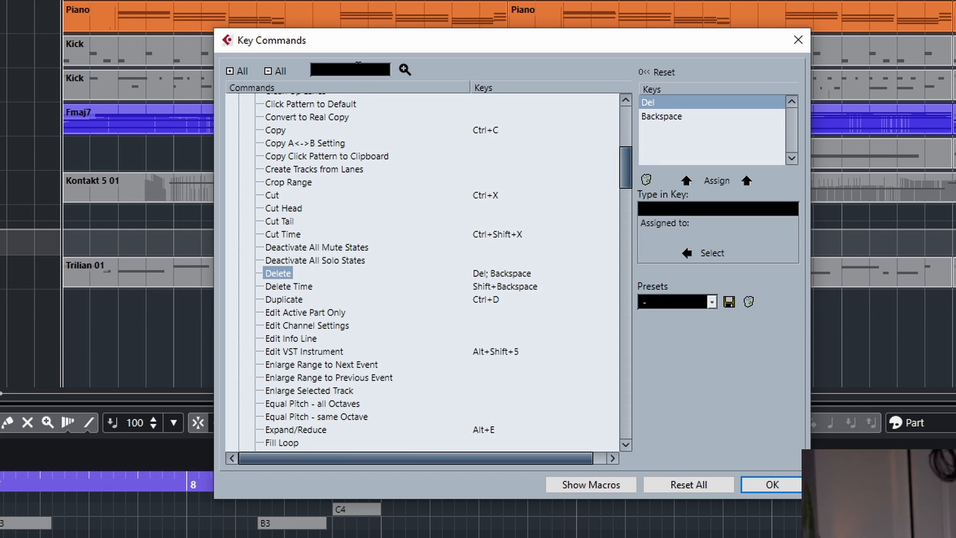
text(retrospective)
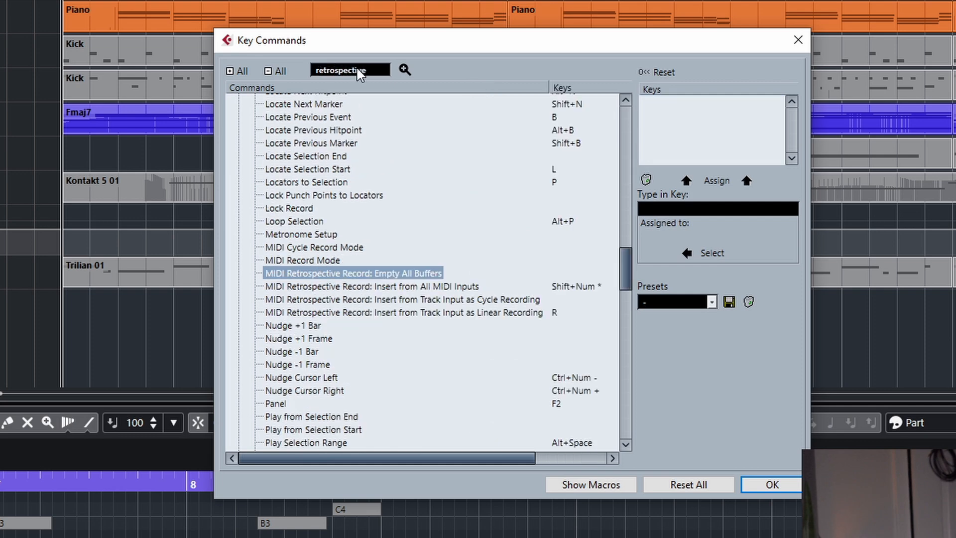
mouse_move(382, 290)
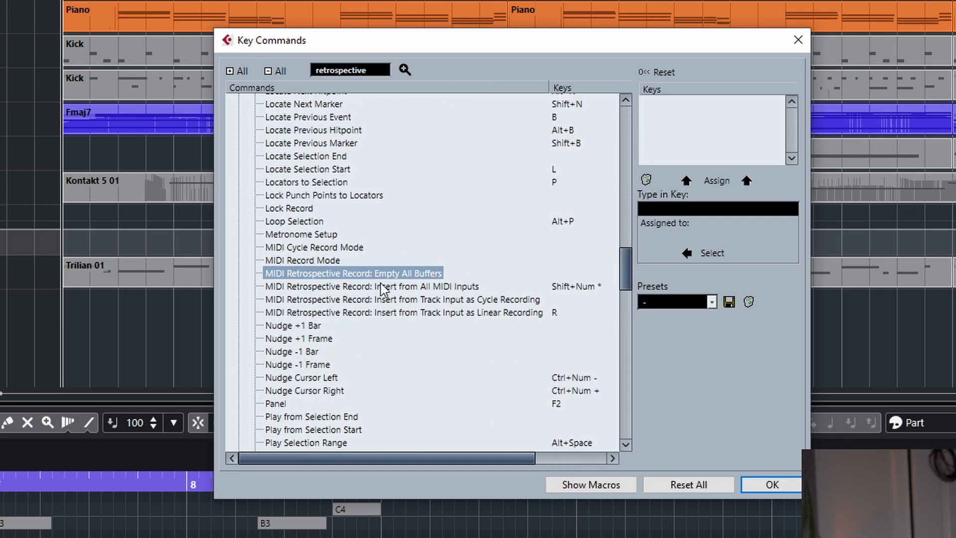
Step: Inspect the shortcuts of the all-MIDI-inputs and linear-recording insert commands, the latter bound to R
click(372, 286)
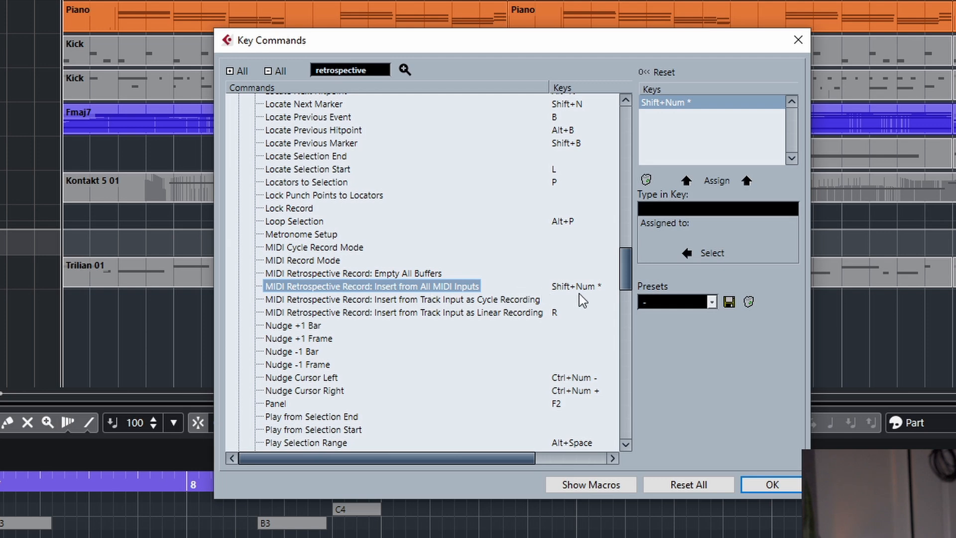
mouse_move(430, 320)
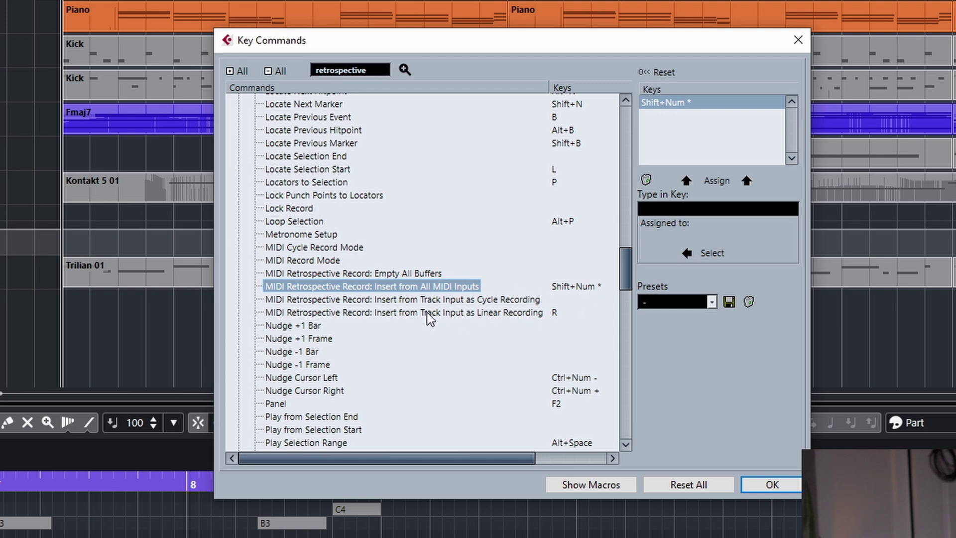
click(402, 312)
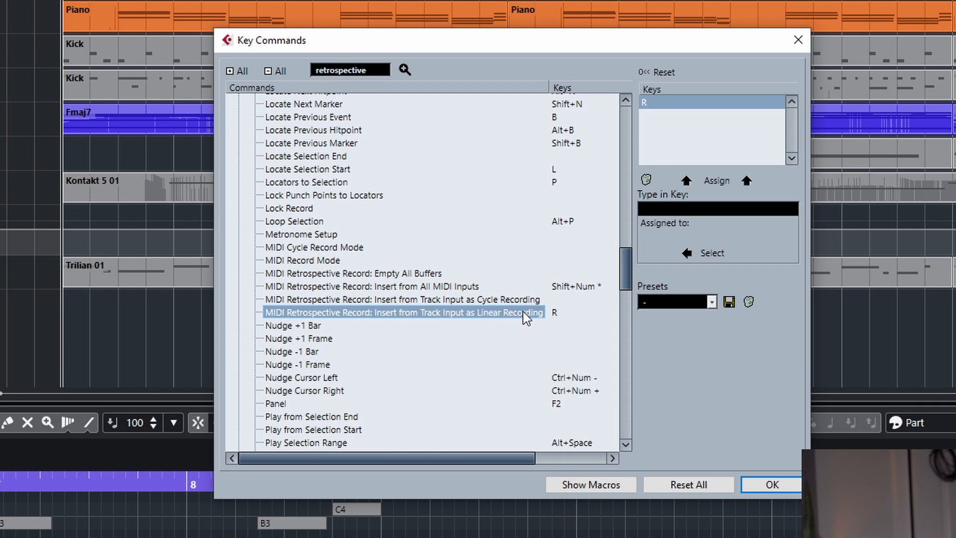
mouse_move(482, 325)
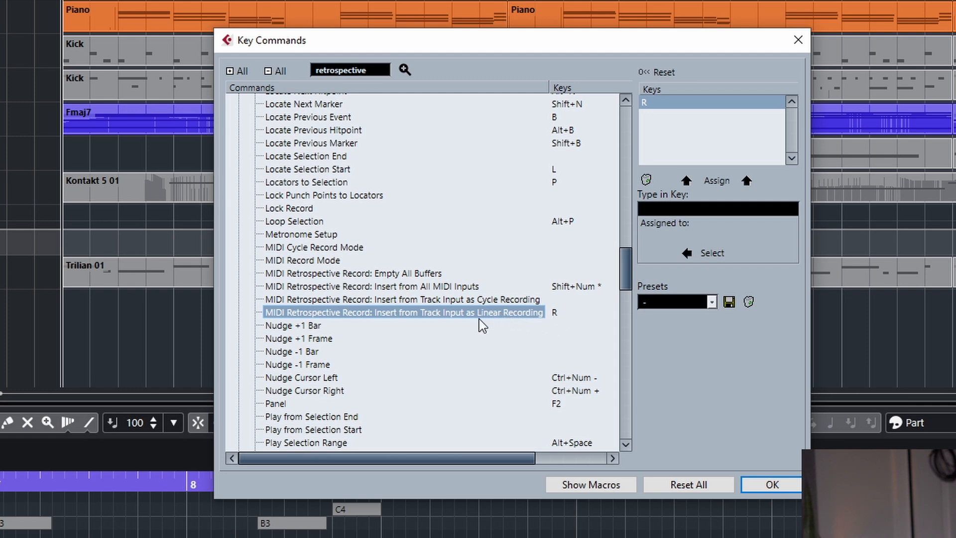
mouse_move(485, 321)
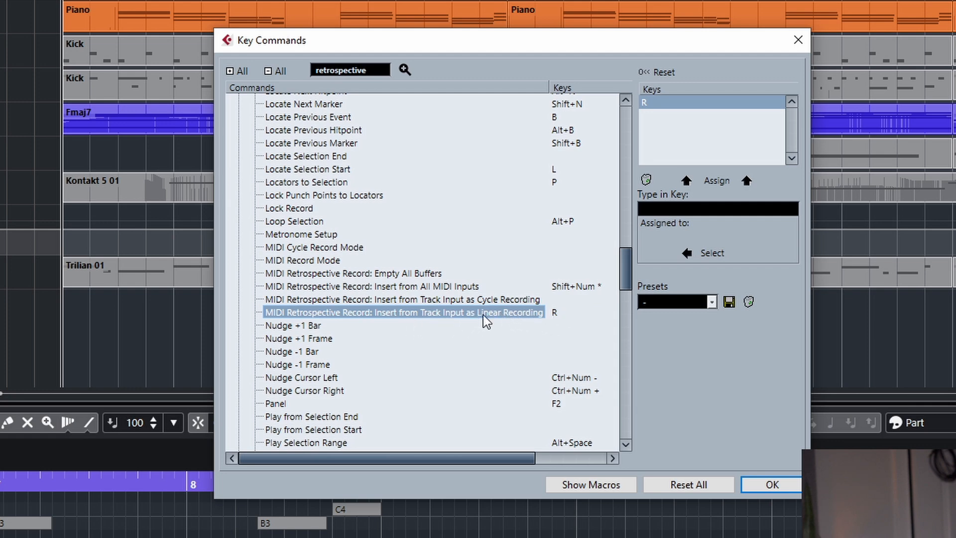
mouse_move(526, 317)
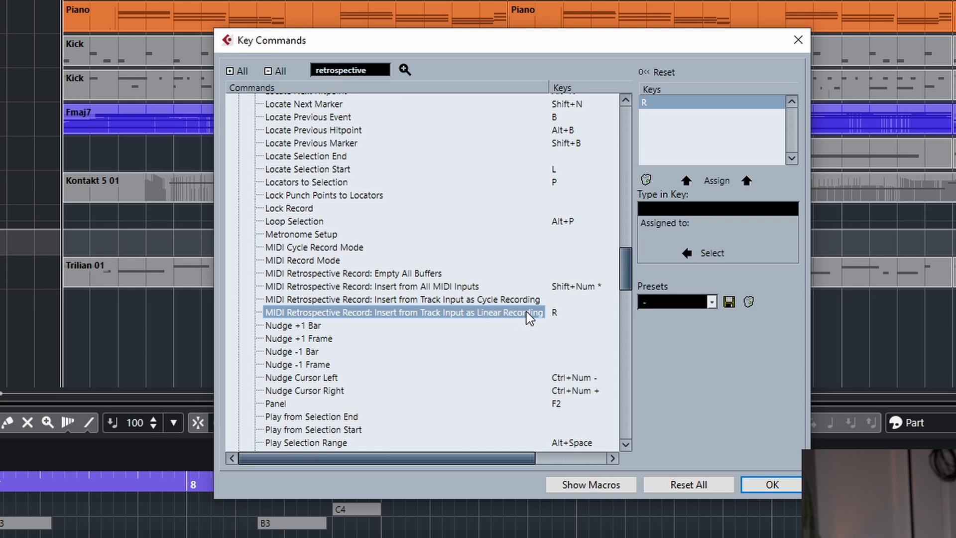
mouse_move(555, 327)
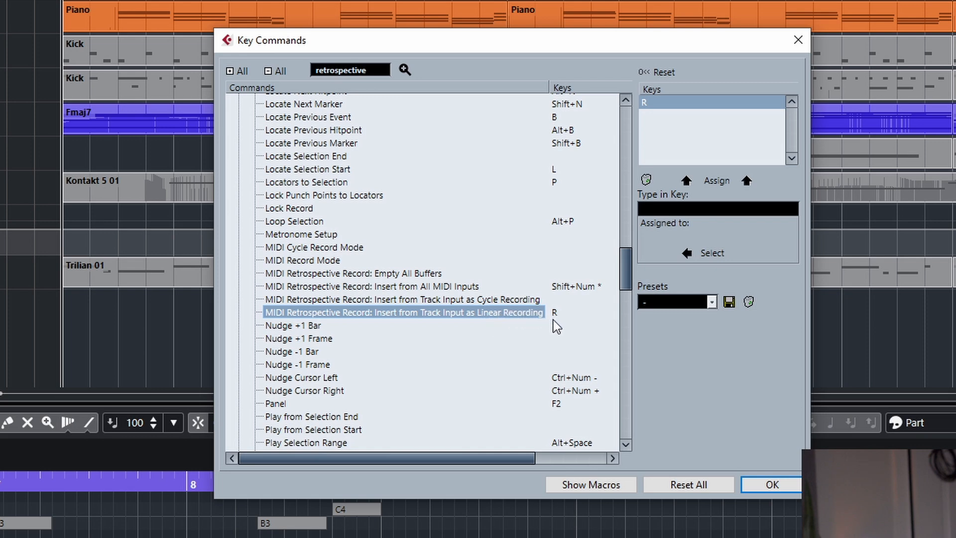
mouse_move(463, 256)
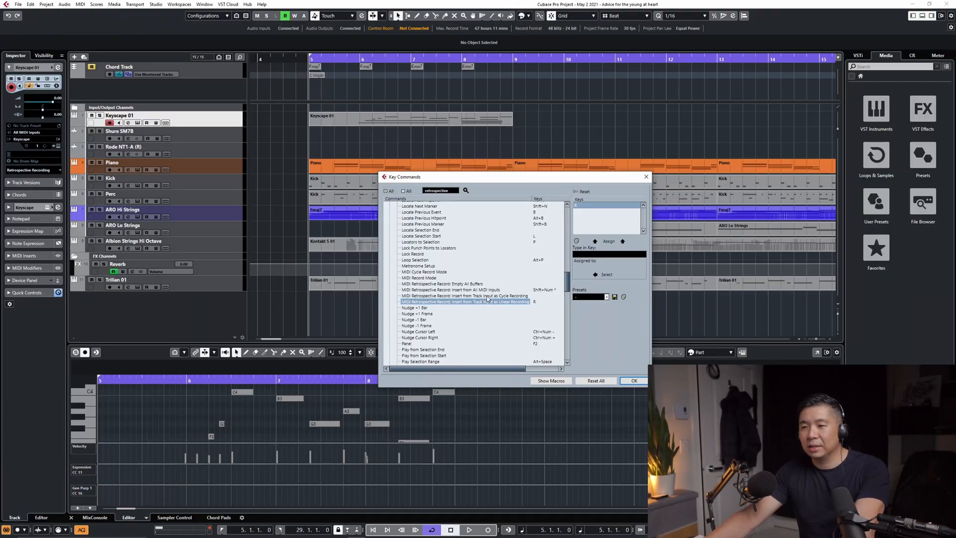
mouse_move(511, 306)
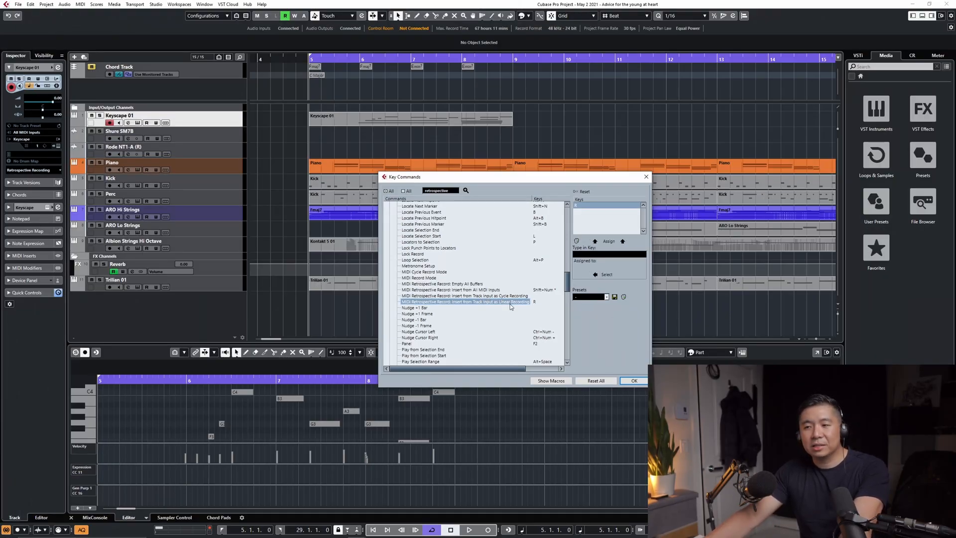
mouse_move(504, 310)
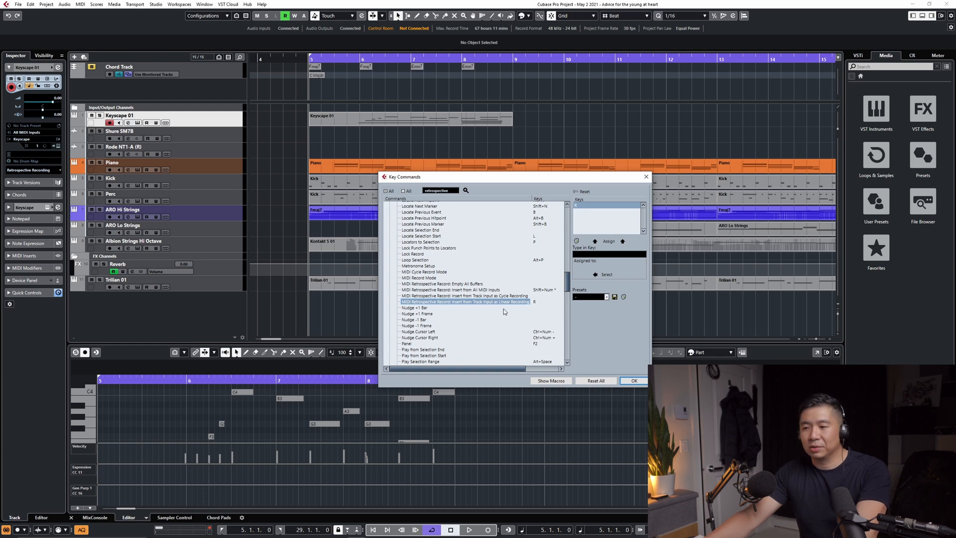
Step: Confirm the Key Commands settings, clear the Keyscape part and show the retrospective insert options
click(632, 381)
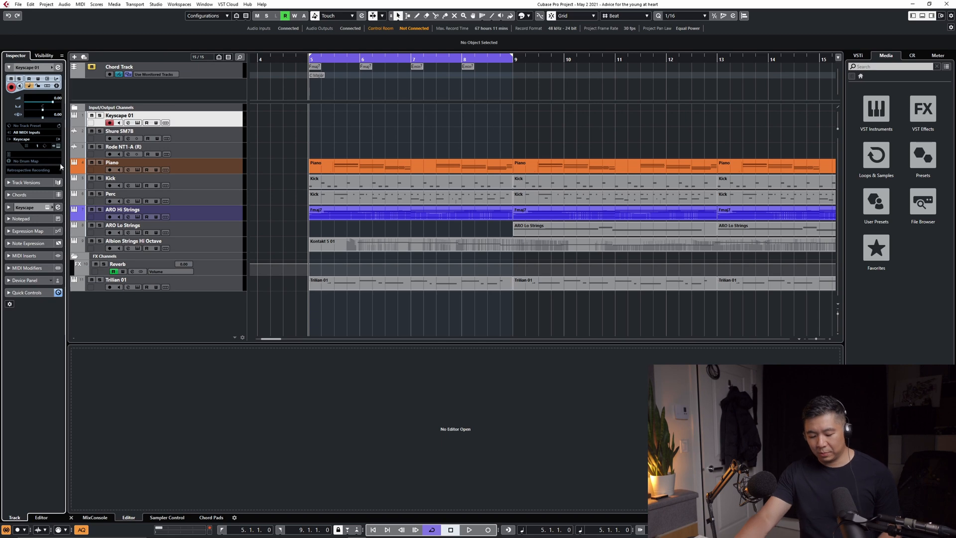
click(469, 528)
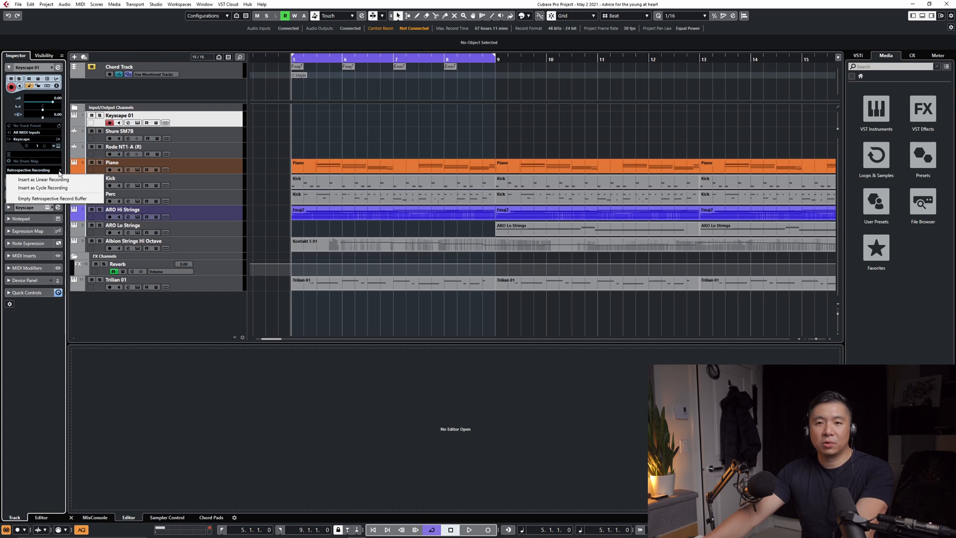
mouse_move(43, 179)
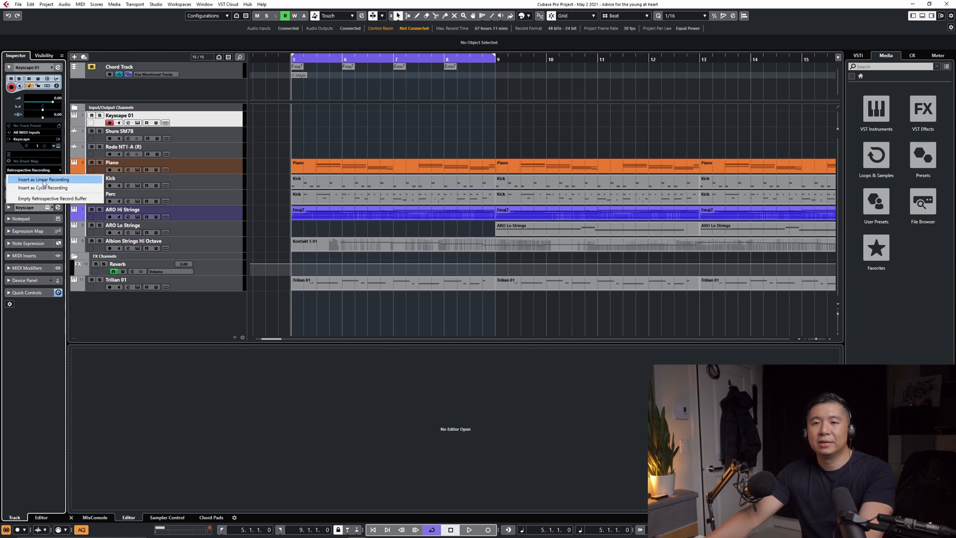
mouse_move(43, 187)
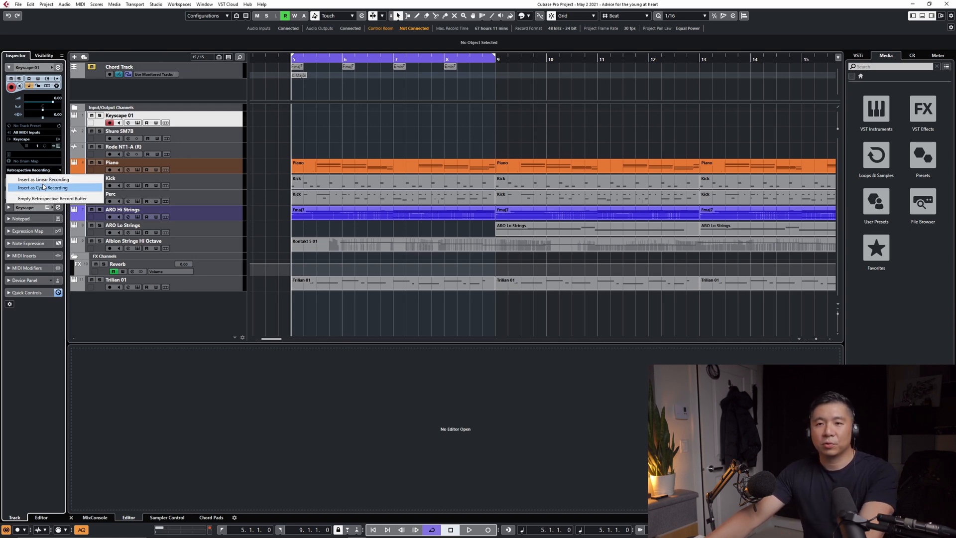
mouse_move(43, 179)
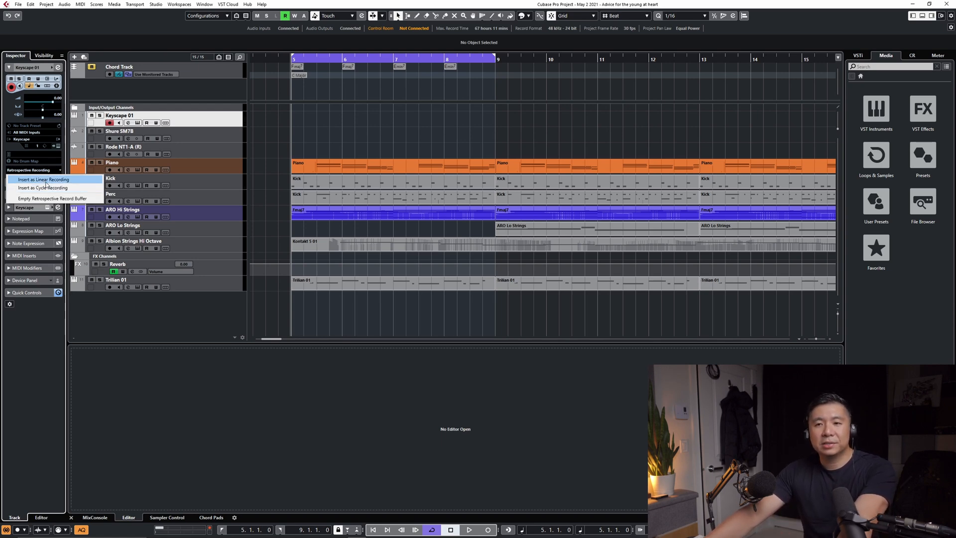
click(42, 180)
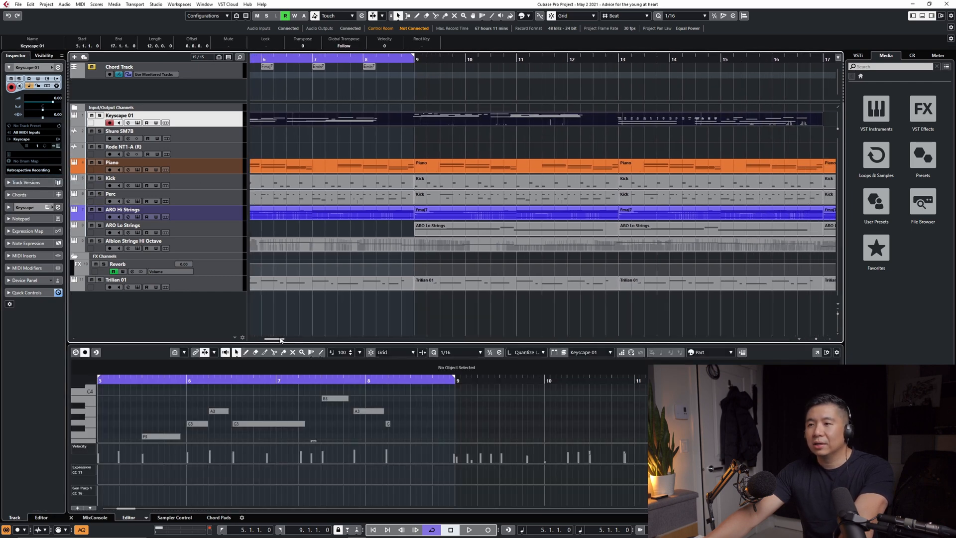
scroll(left, 3)
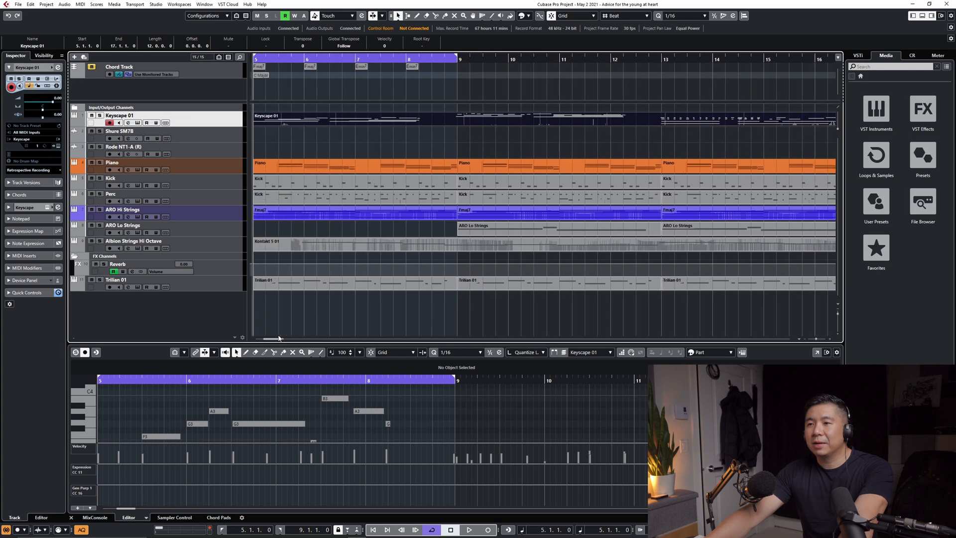
scroll(right, 3)
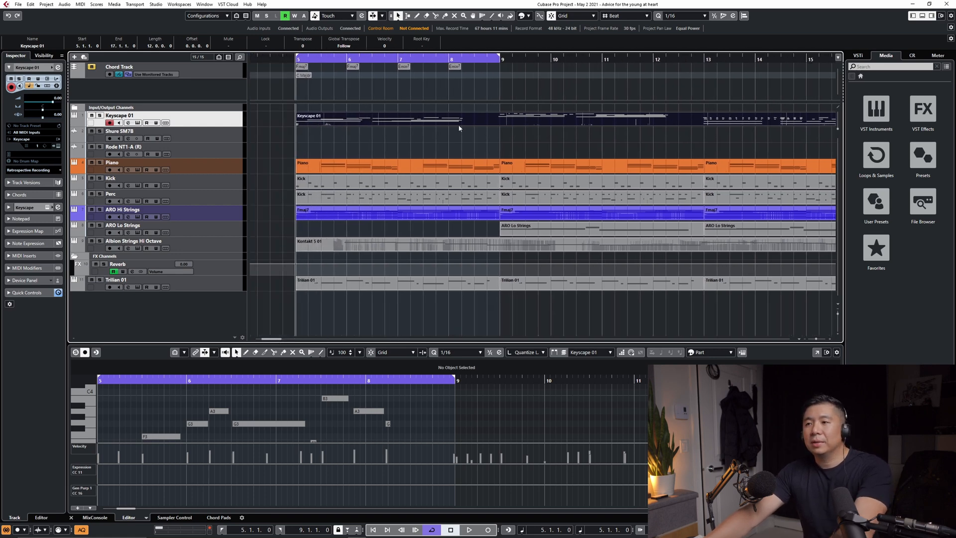
mouse_move(386, 138)
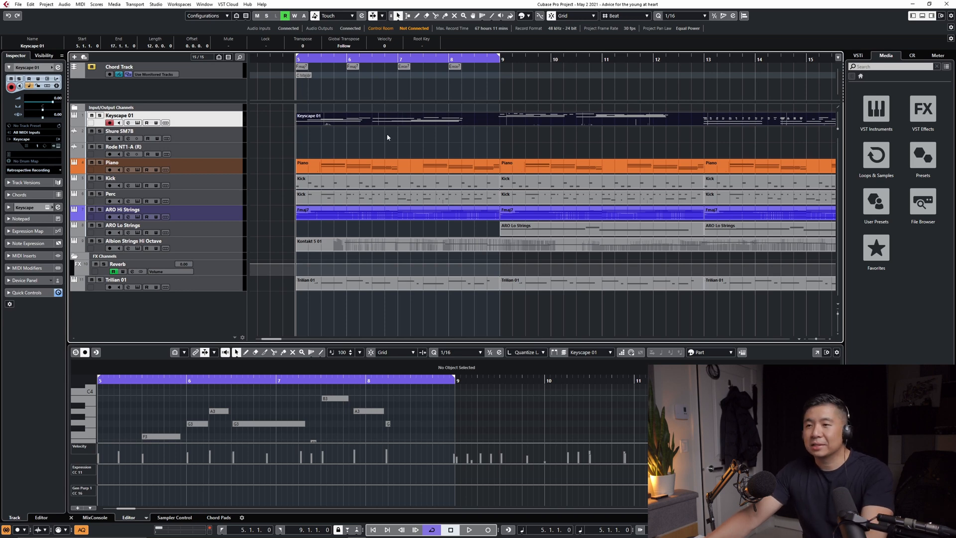
click(469, 529)
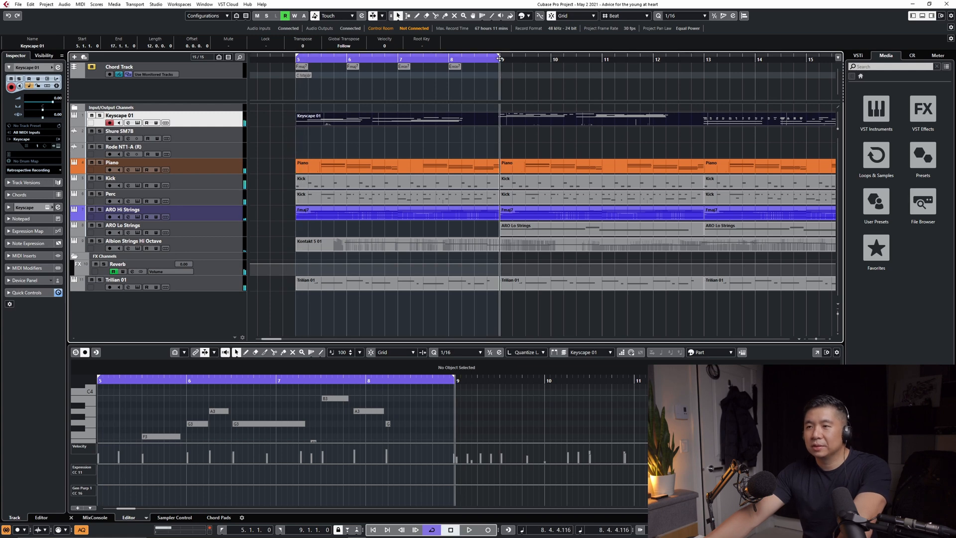
click(469, 529)
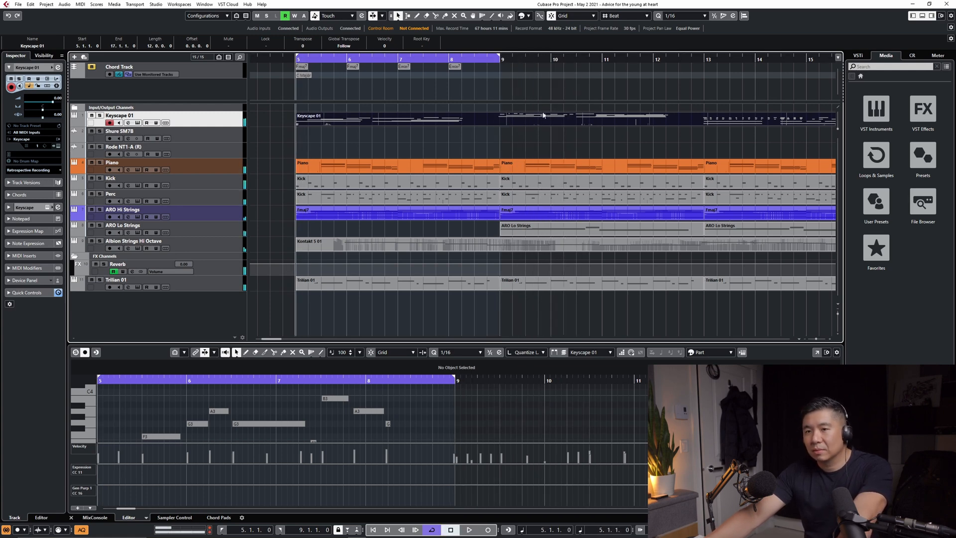
mouse_move(492, 126)
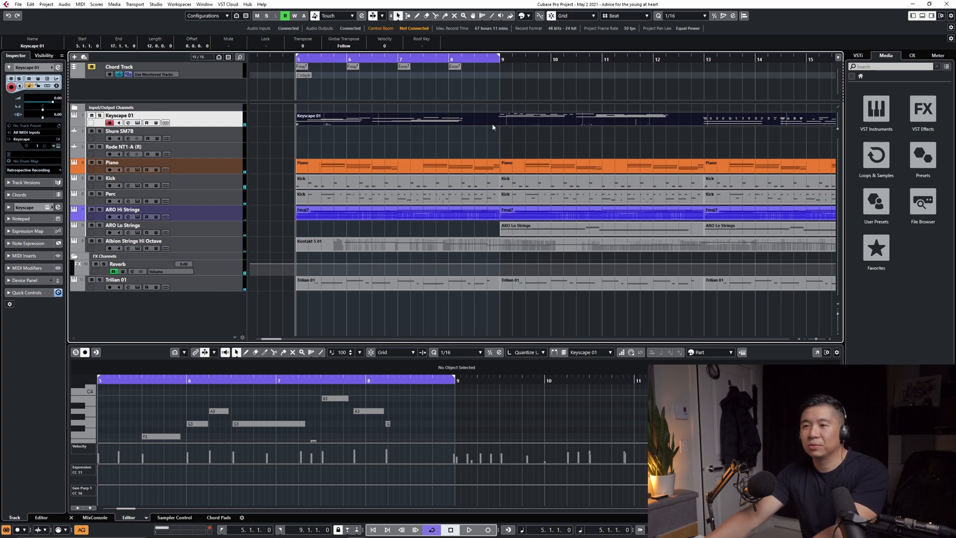
mouse_move(417, 130)
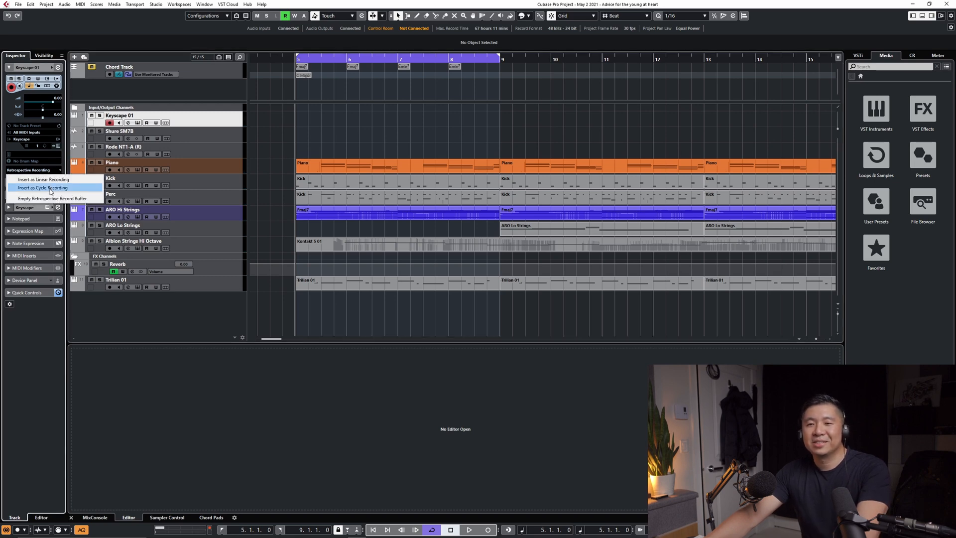
Step: Insert the buffered notes as a bar 5–9 cycle recording with four stacked takes
click(41, 188)
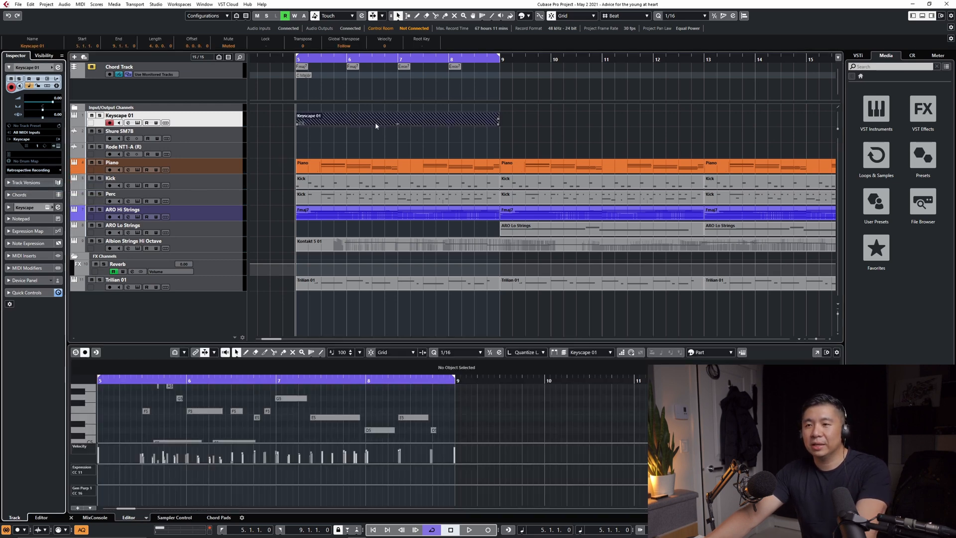
click(397, 119)
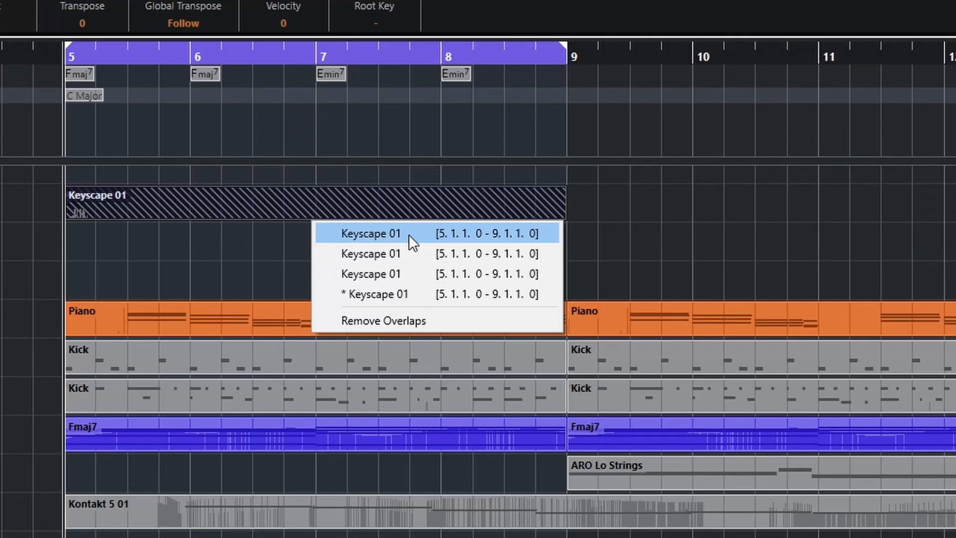
mouse_move(424, 247)
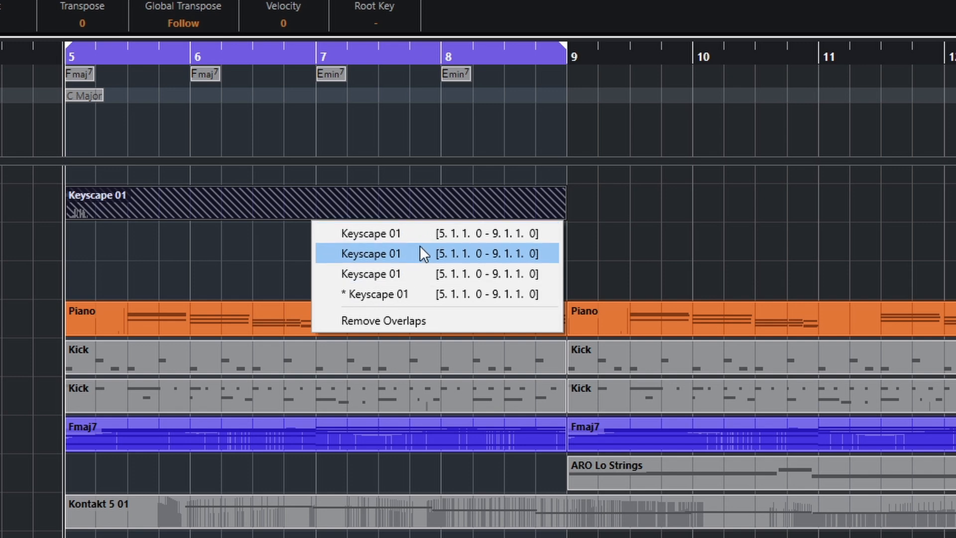
mouse_move(425, 243)
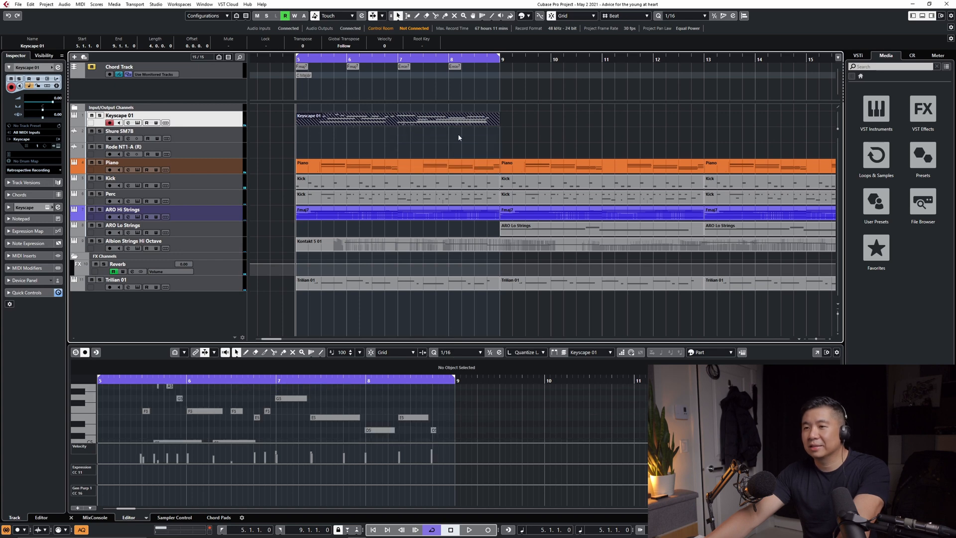
Step: Switch the Keyscape part between different takes from its take list
click(469, 529)
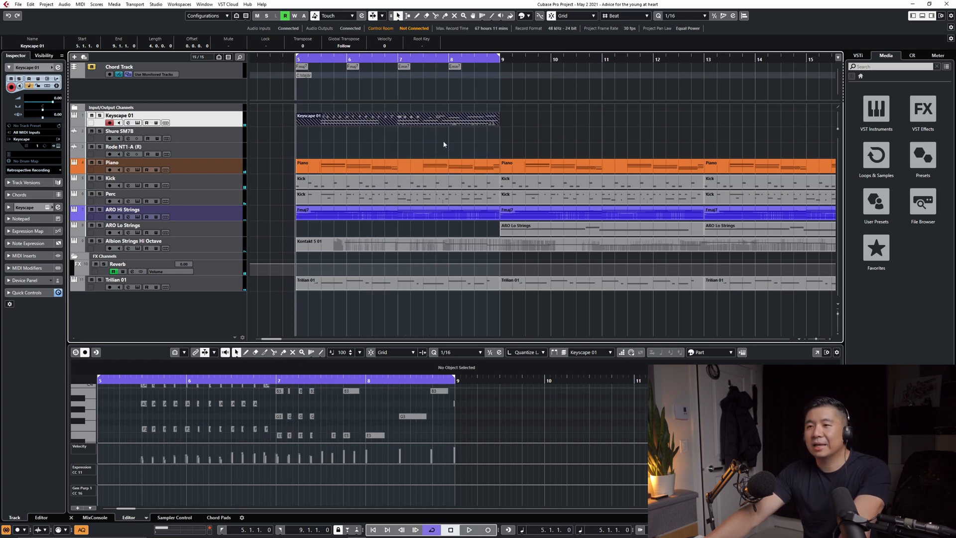
click(469, 529)
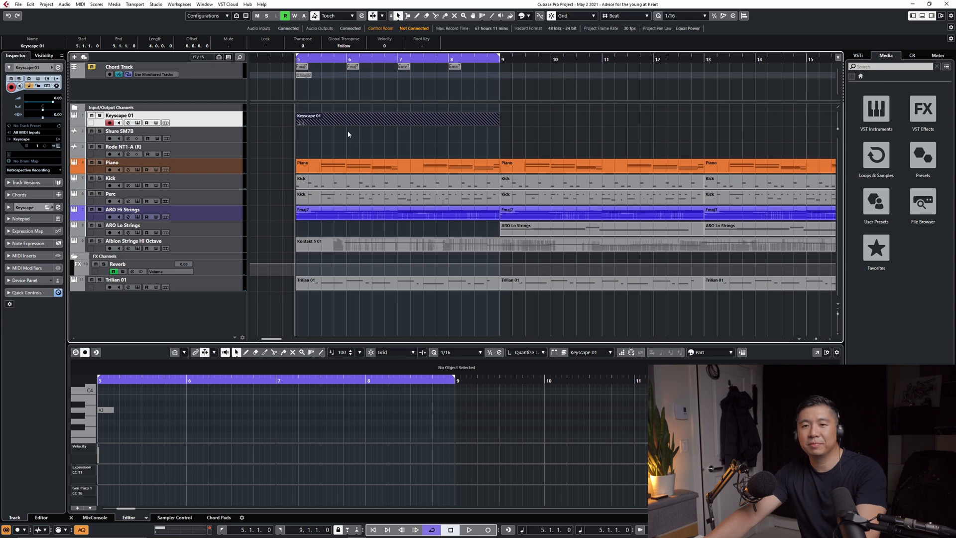
mouse_move(359, 129)
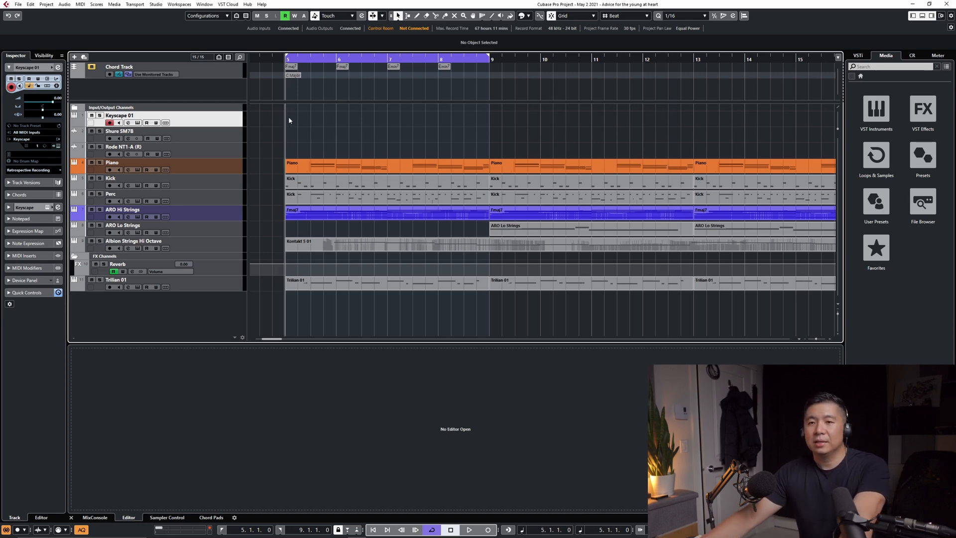
mouse_move(488, 54)
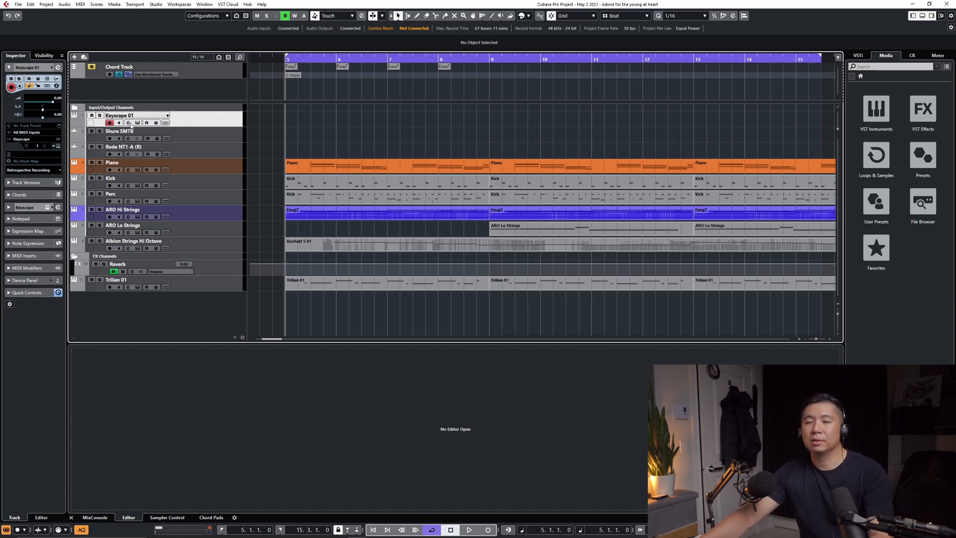
Step: Undo the cycle insertion and move the right locator to 15.3.1.0
click(33, 169)
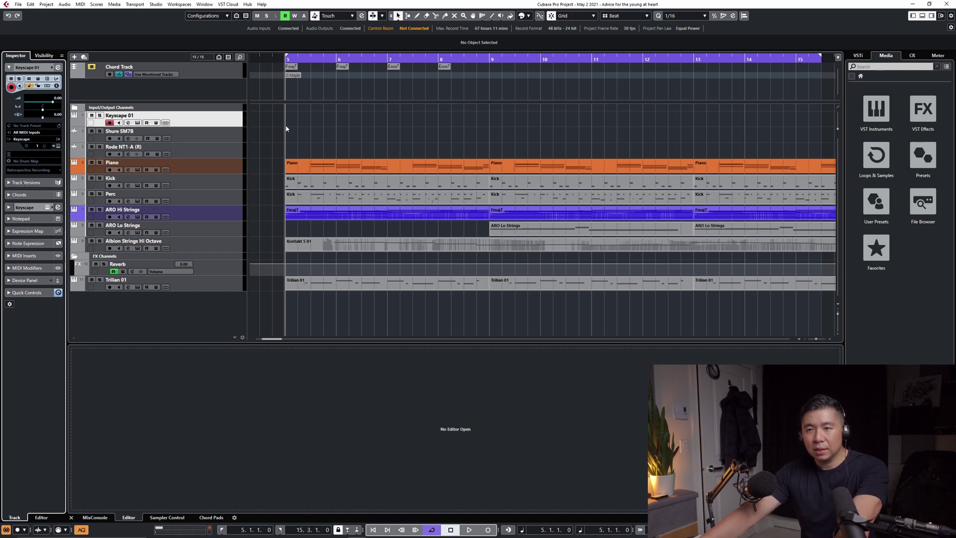
mouse_move(224, 127)
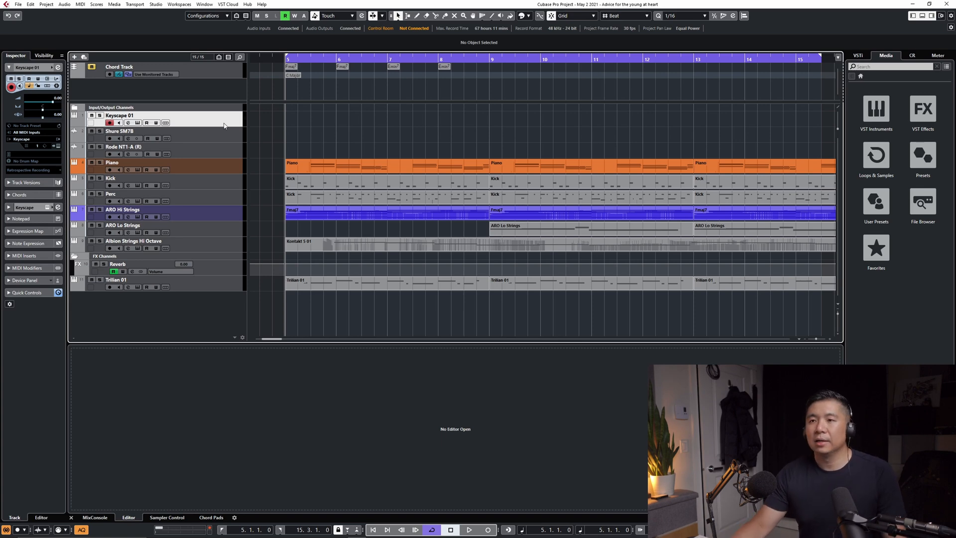
mouse_move(222, 126)
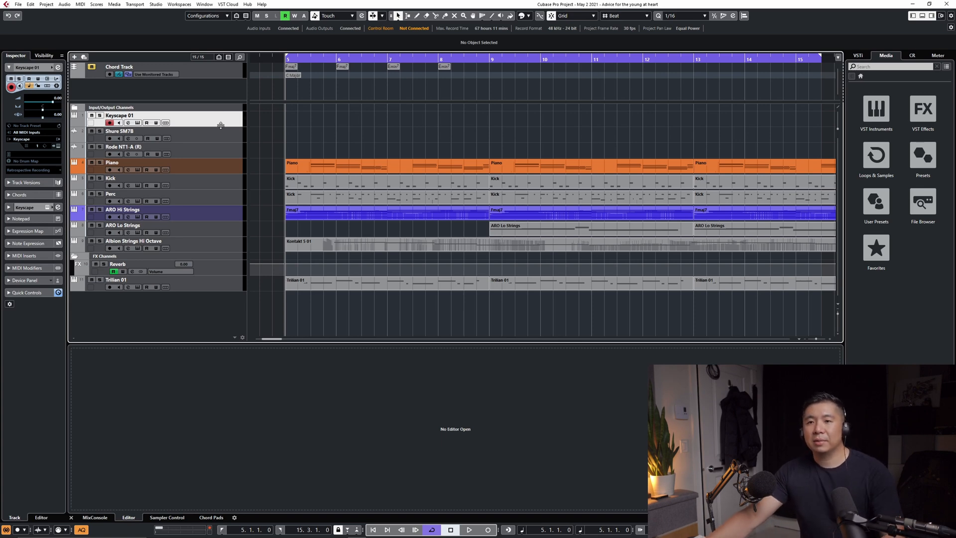
click(257, 15)
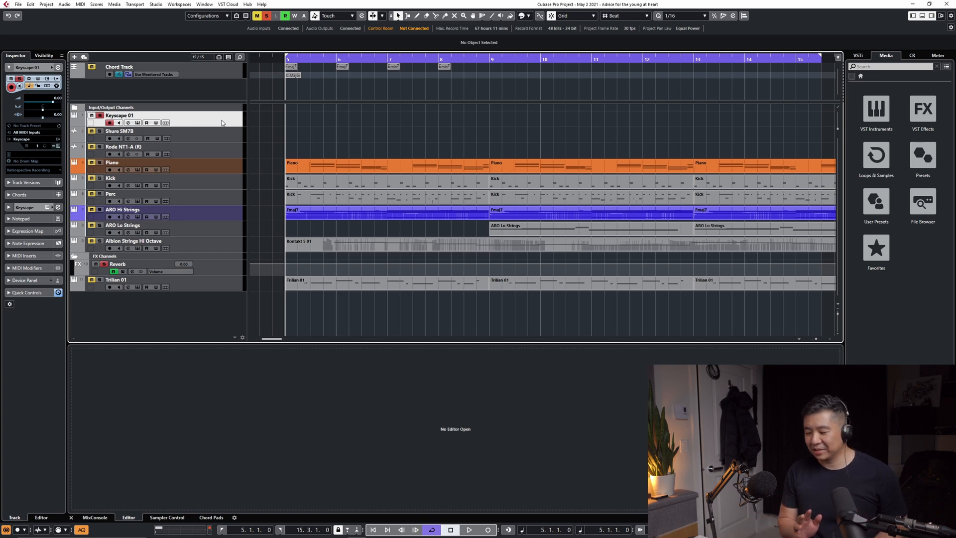
Step: Perform over playback, stop, and insert the buffer as a bar 5–11 linear Keyscape part
click(468, 529)
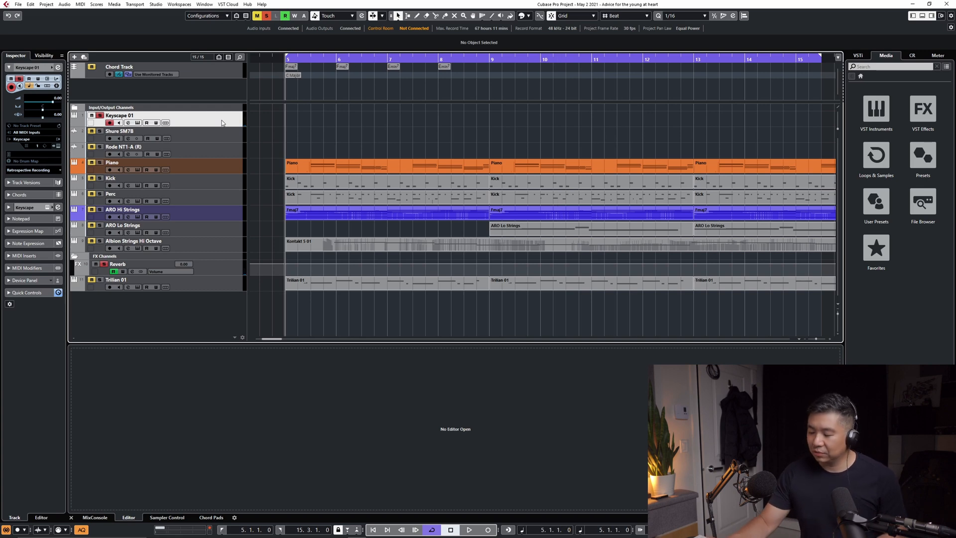
click(469, 528)
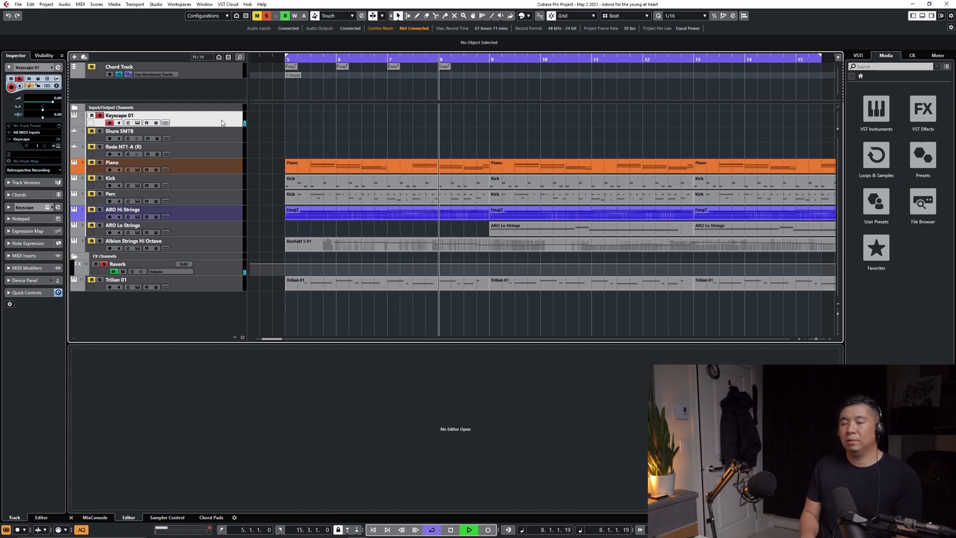
click(491, 59)
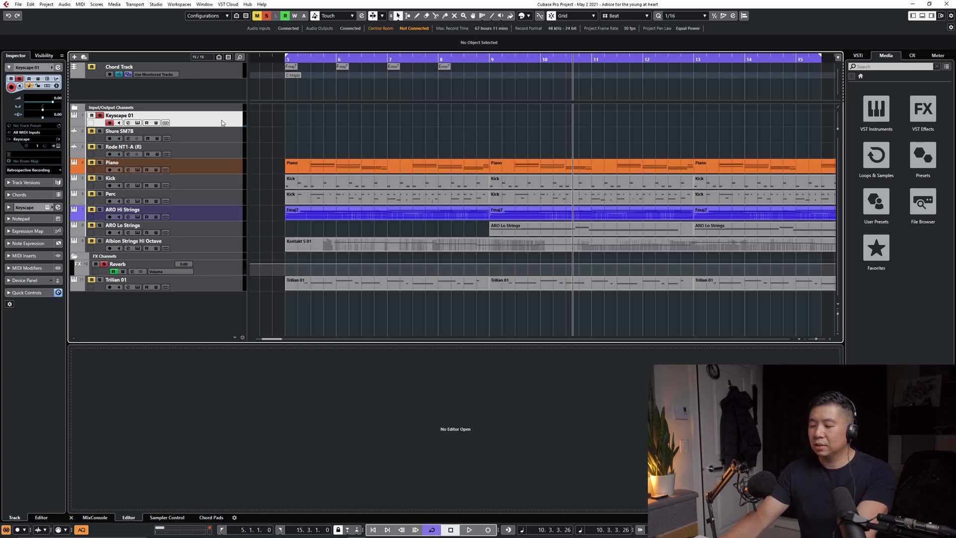
double_click(427, 118)
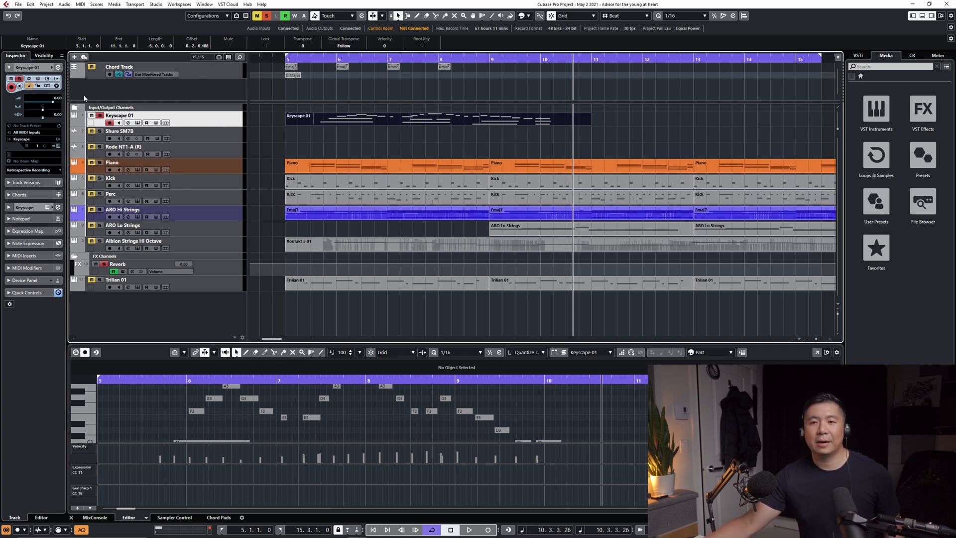
Step: Show the retrospective recording insert options for the Keyscape 01 track
click(30, 169)
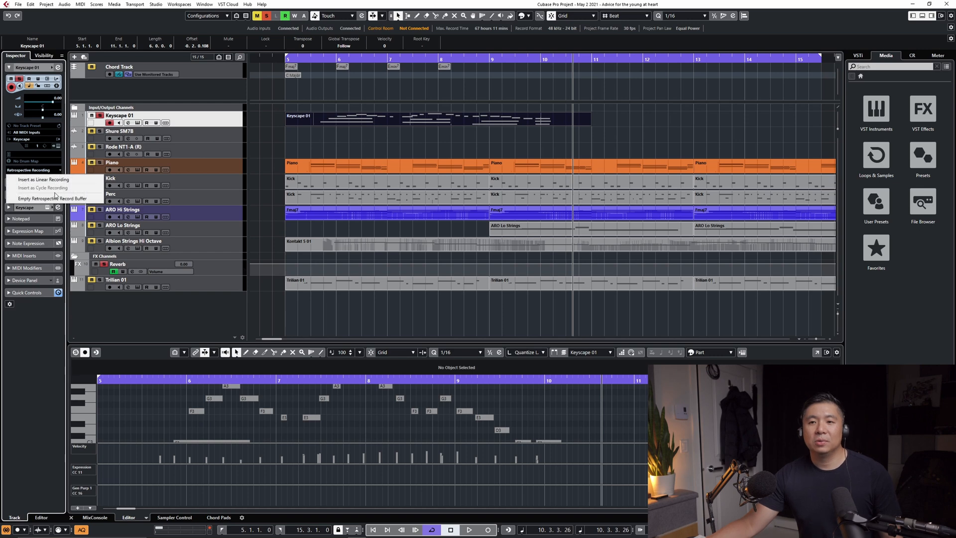